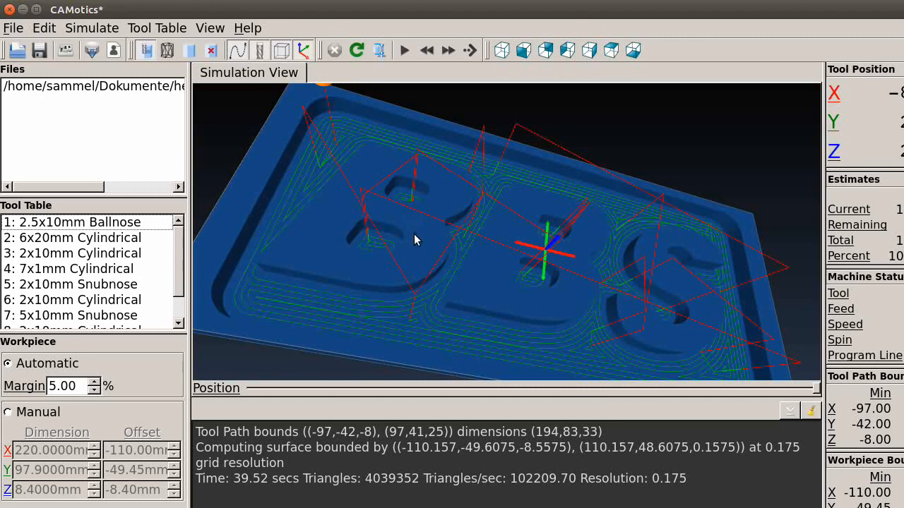
mouse_move(317, 245)
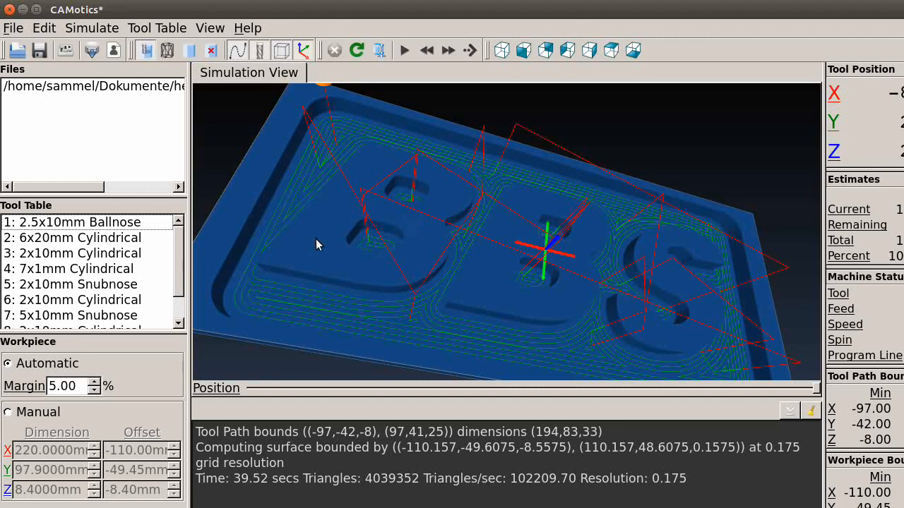
mouse_move(293, 248)
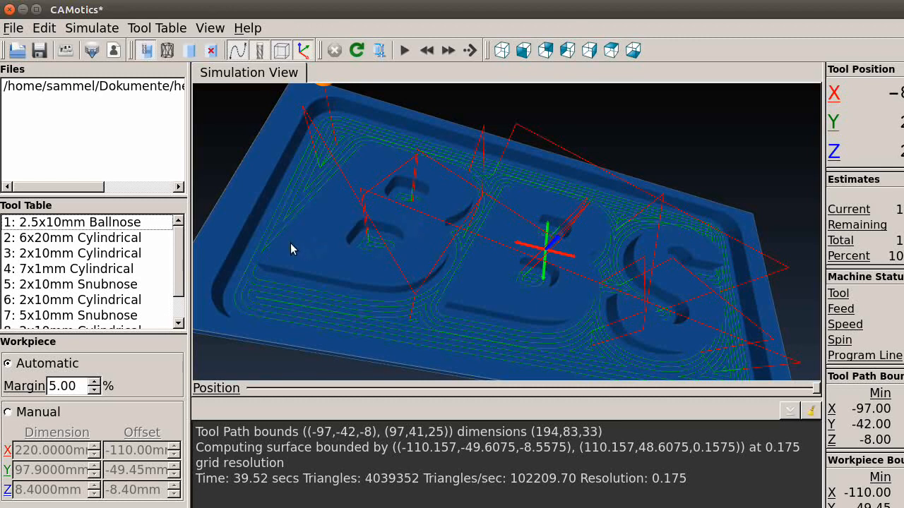
mouse_move(386, 252)
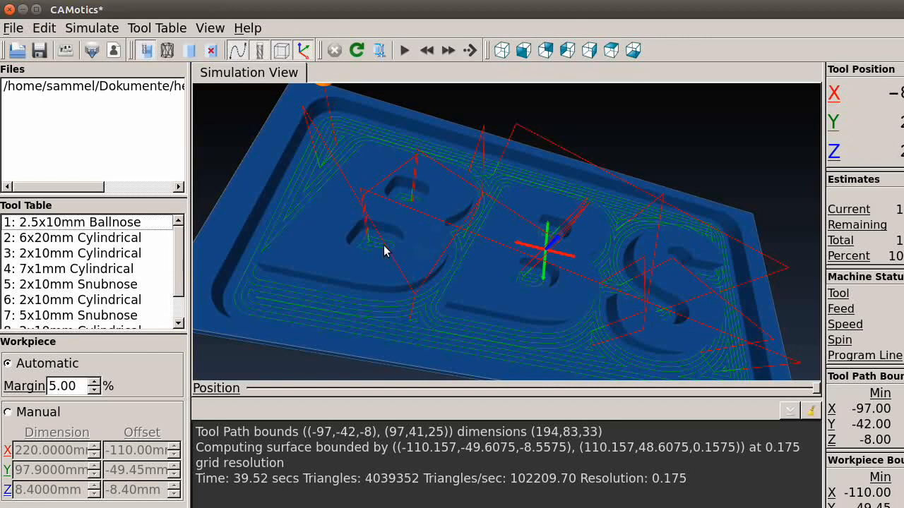
mouse_move(368, 245)
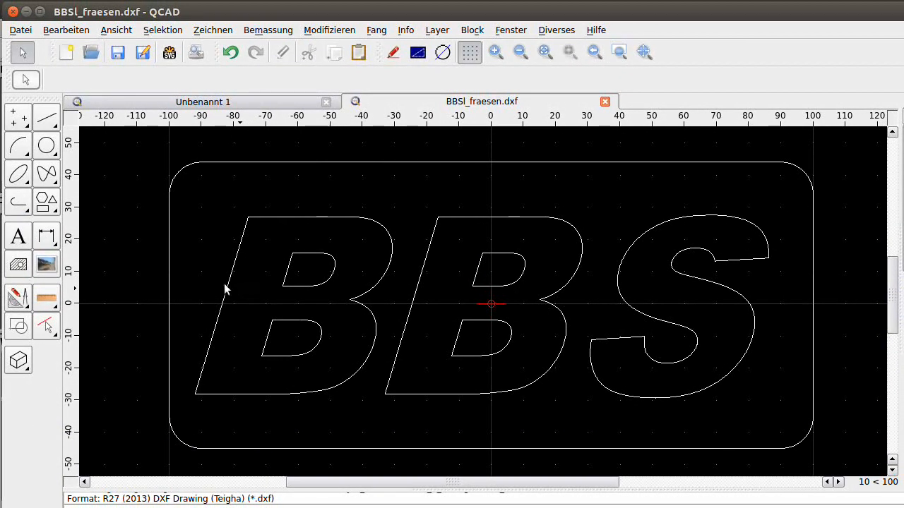
mouse_move(232, 300)
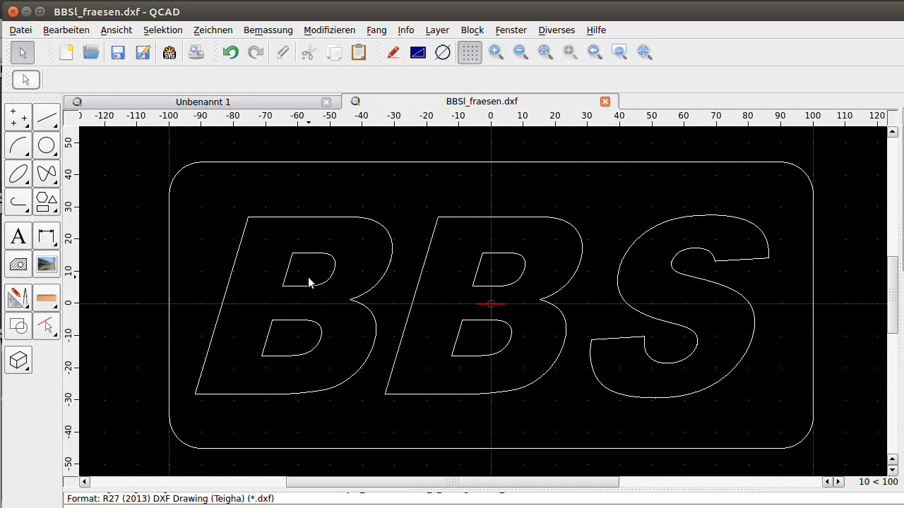
mouse_move(779, 199)
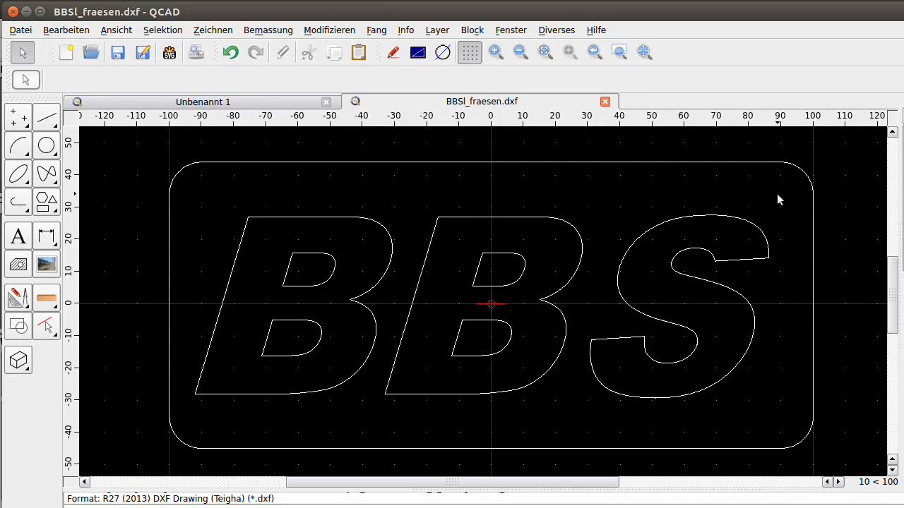
mouse_move(774, 199)
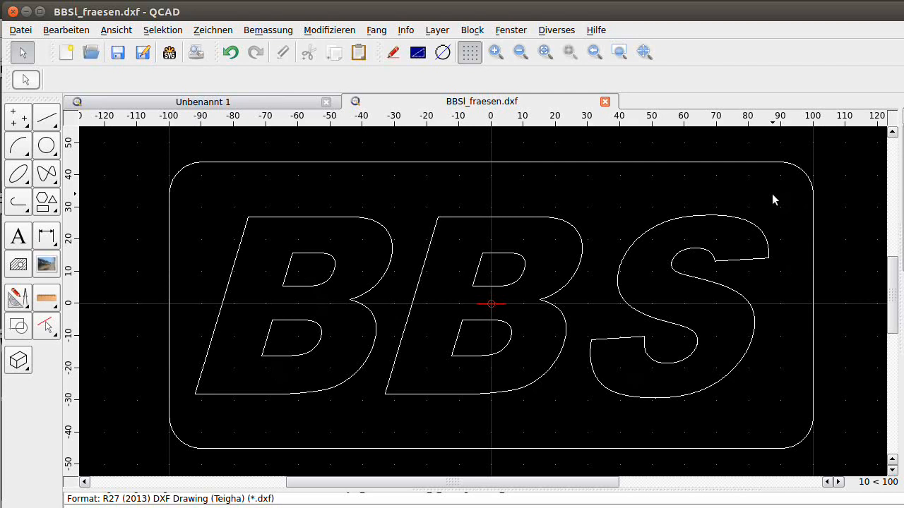
mouse_move(734, 219)
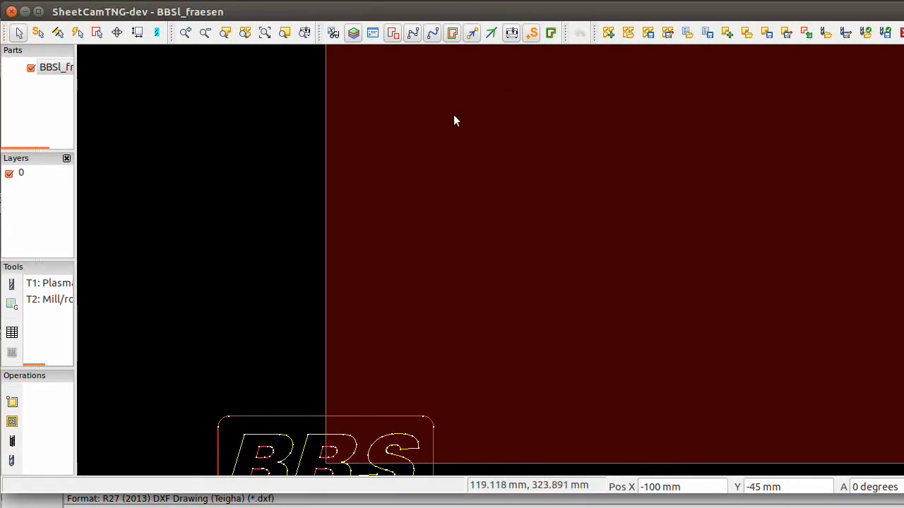
mouse_move(213, 196)
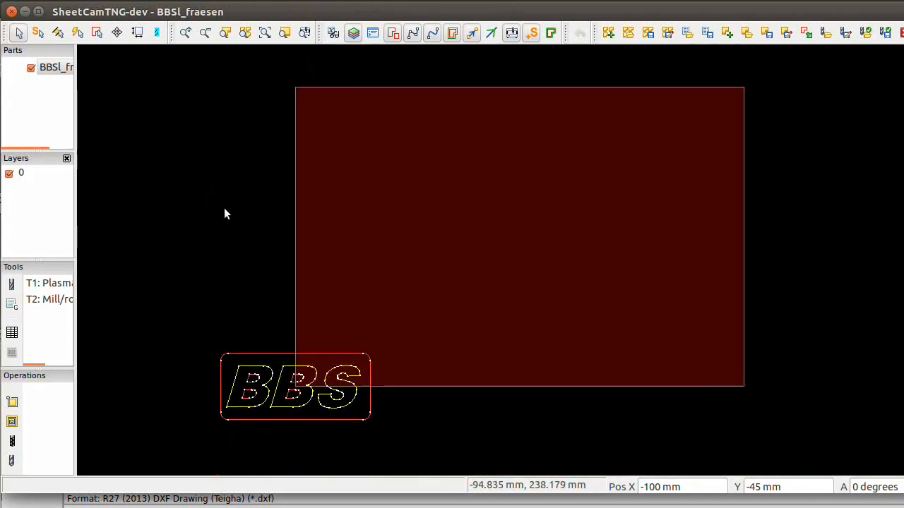
Zoom out to see the whole BBS logo beside the sheet, then open the File menu
scroll("down", 3)
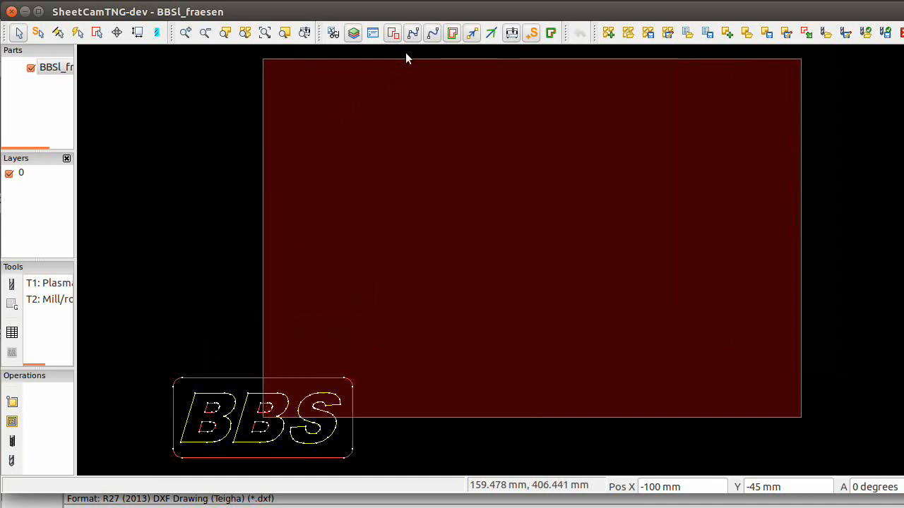
left_click(64, 12)
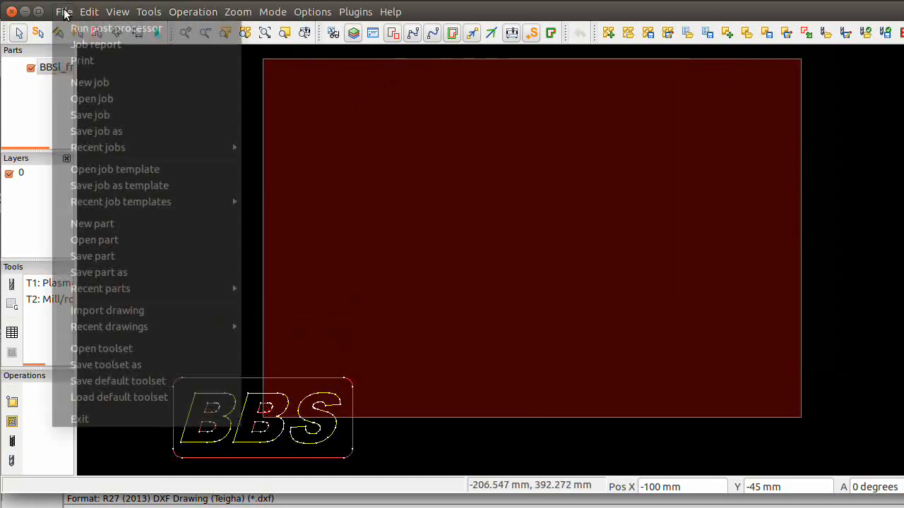
mouse_move(90, 83)
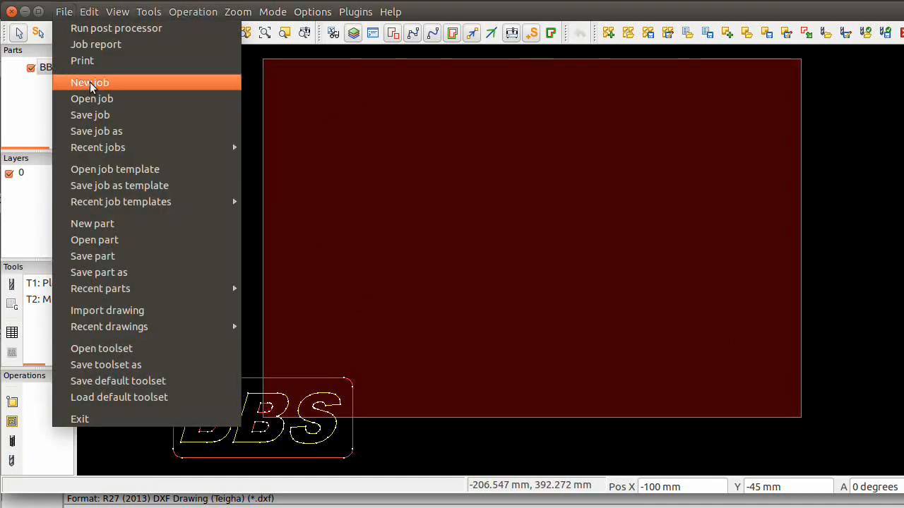
Start a new job and import the drawing in Metric units at the drawing origin
left_click(89, 83)
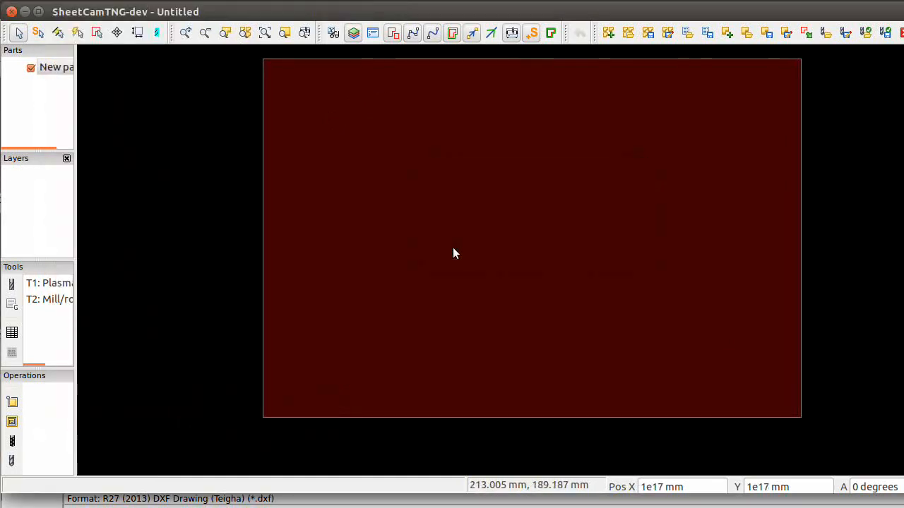
left_click(63, 11)
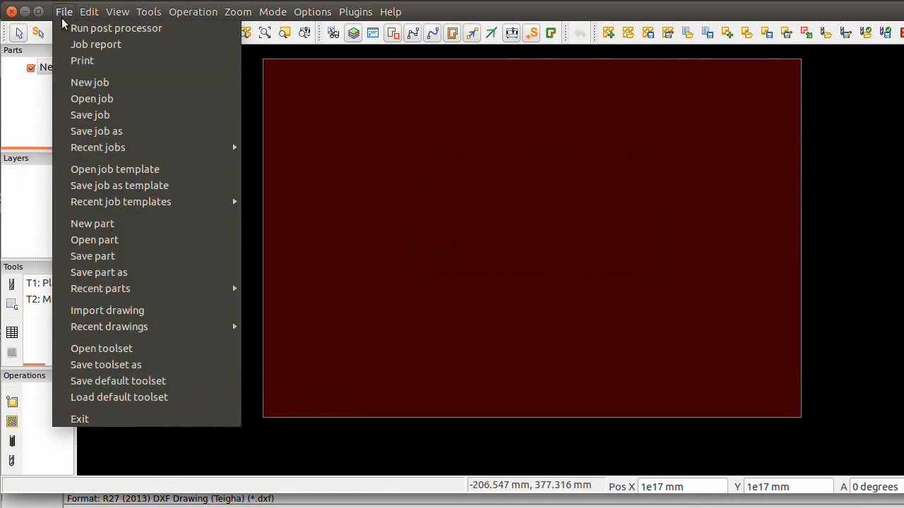
mouse_move(110, 326)
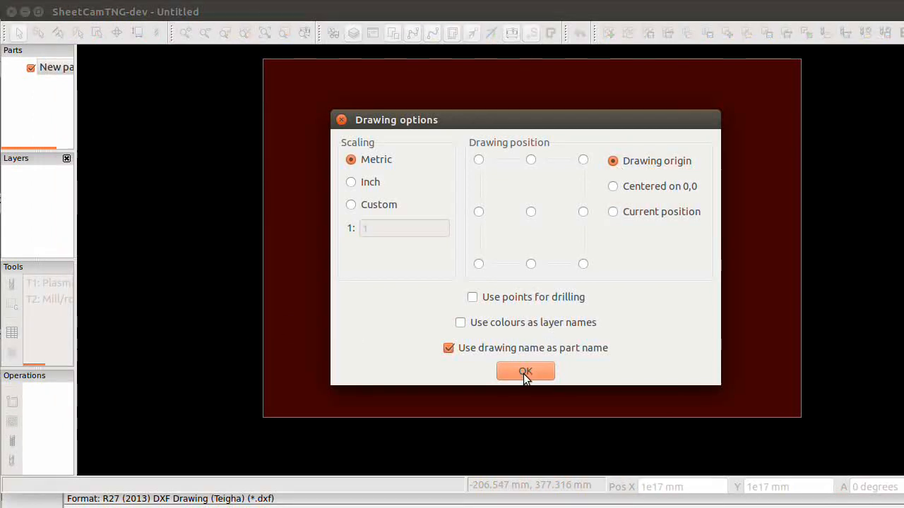
left_click(525, 371)
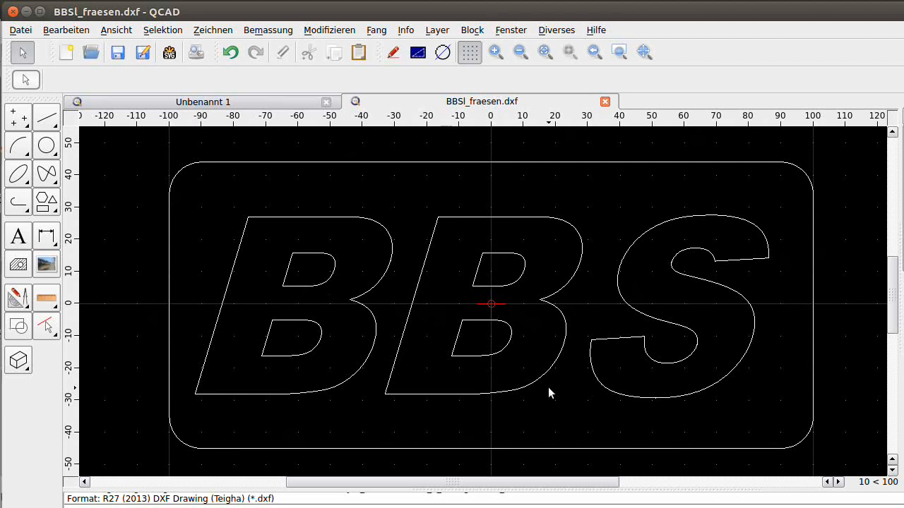
mouse_move(493, 309)
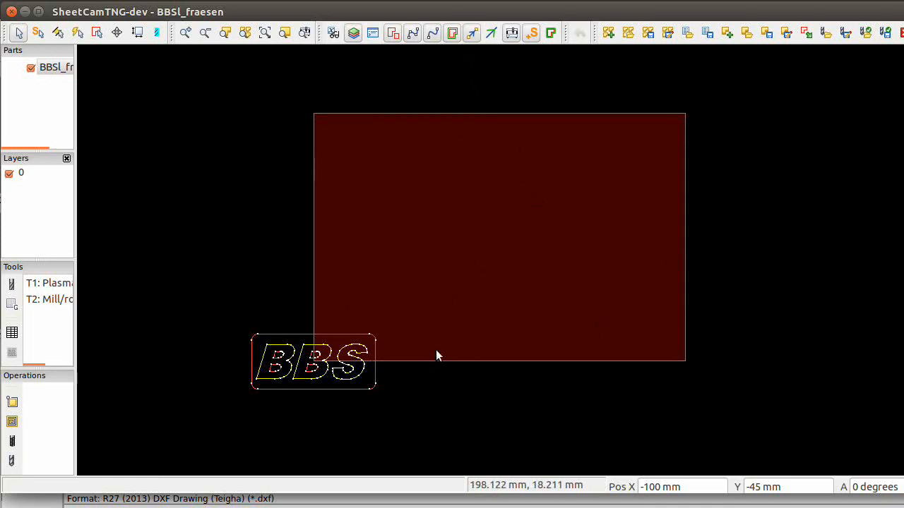
mouse_move(312, 380)
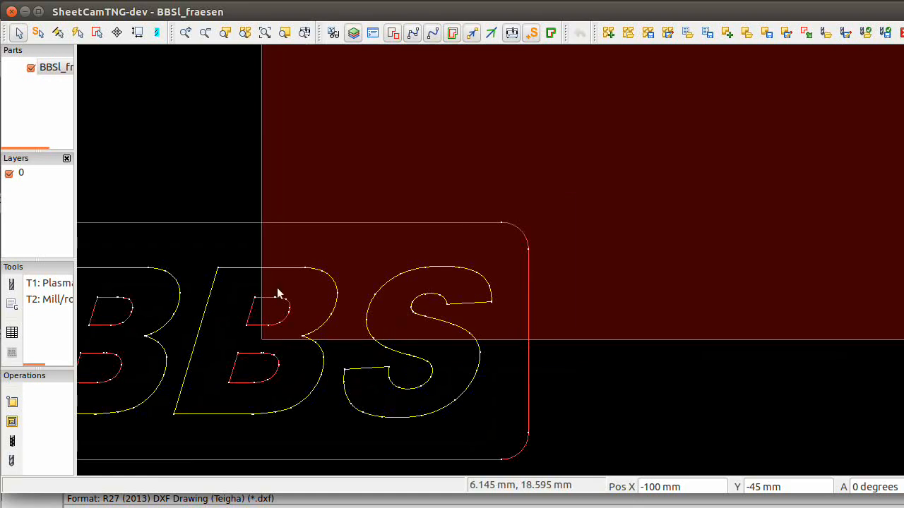
mouse_move(271, 359)
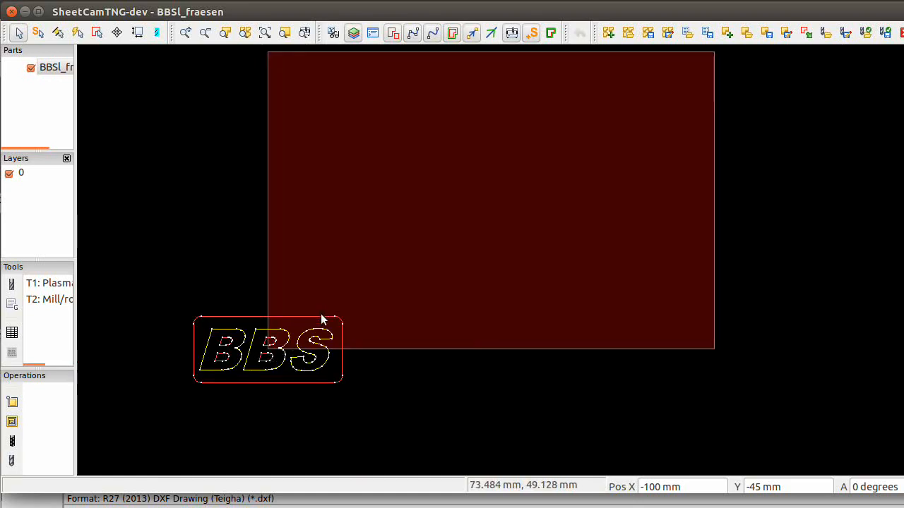
mouse_move(524, 166)
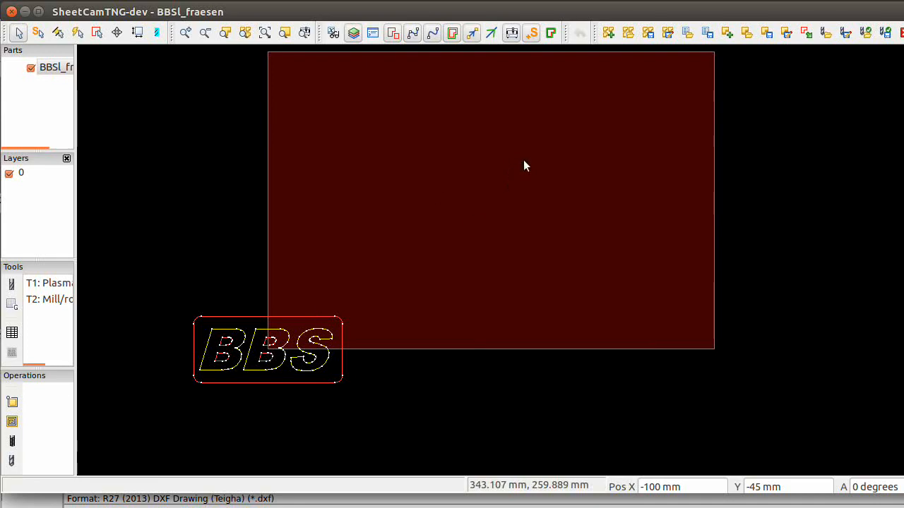
left_click(312, 12)
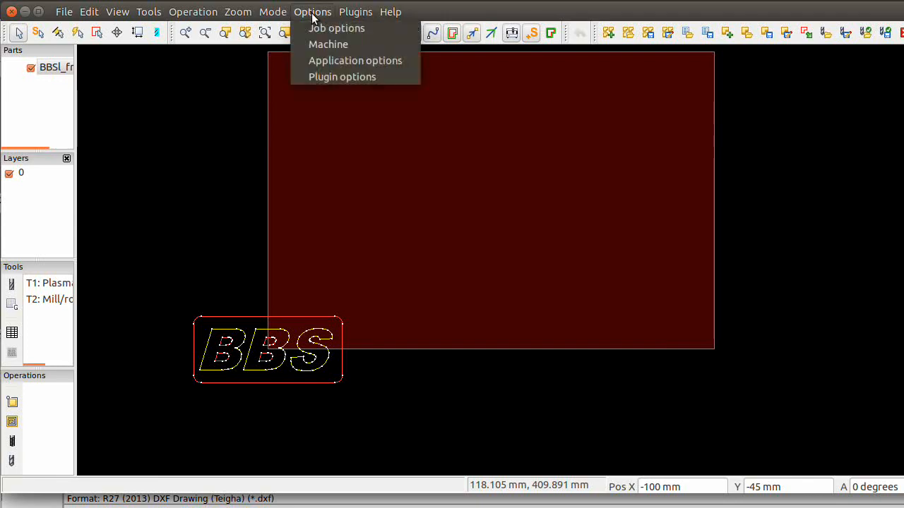
Set the job material origin point to the centre of the sheet
left_click(336, 29)
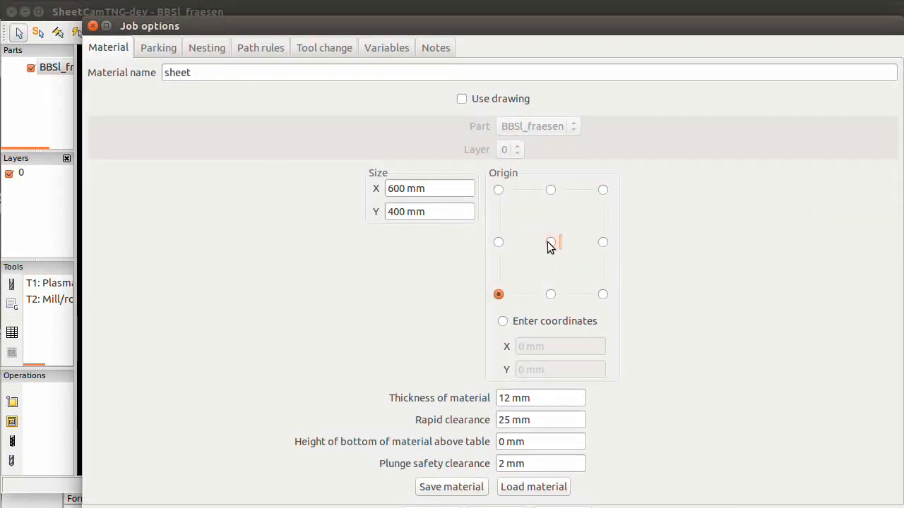
left_click(550, 242)
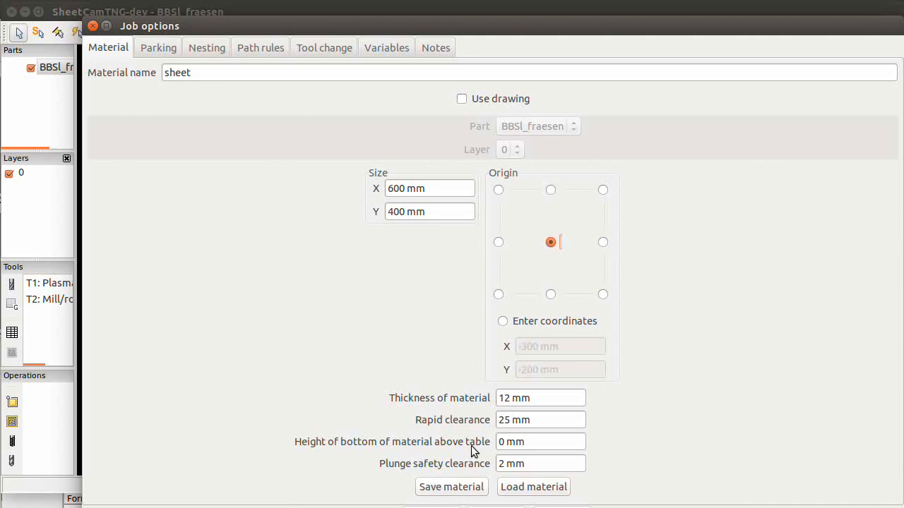
mouse_move(531, 410)
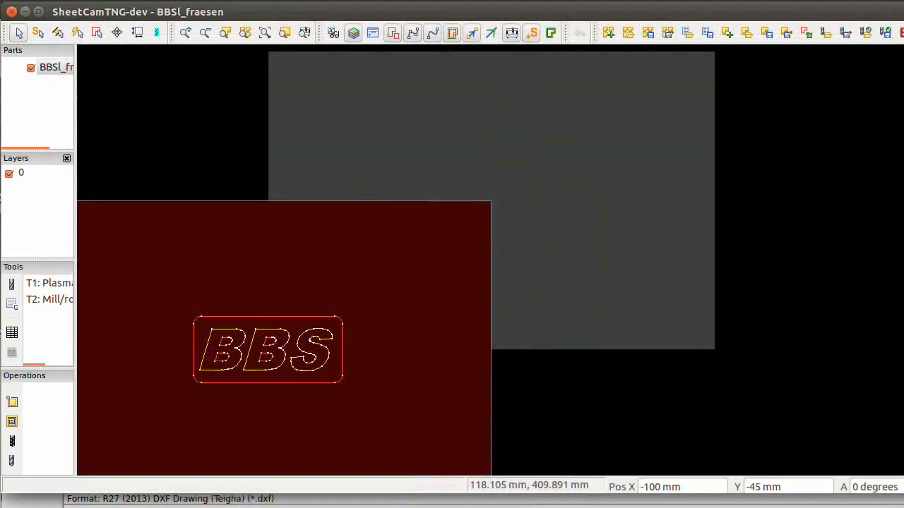
mouse_move(591, 176)
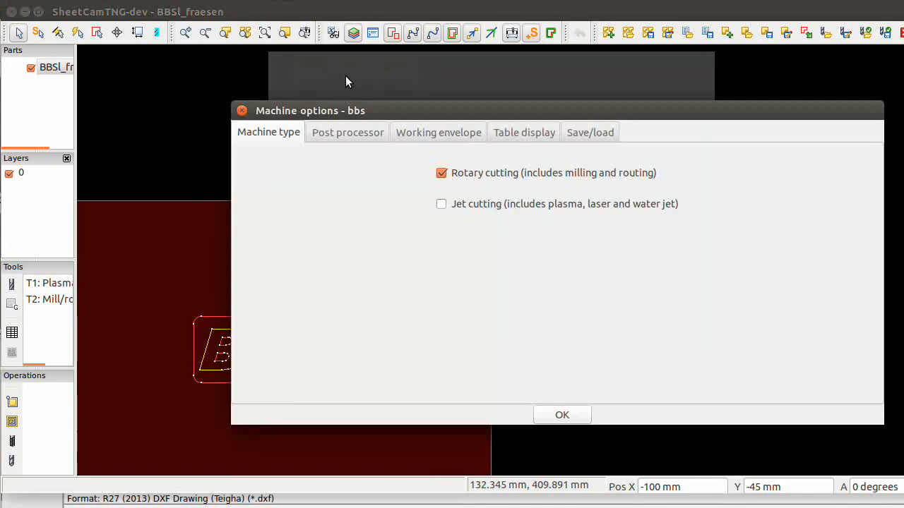
Set the machine working envelope origin to the centre and confirm
left_click(438, 132)
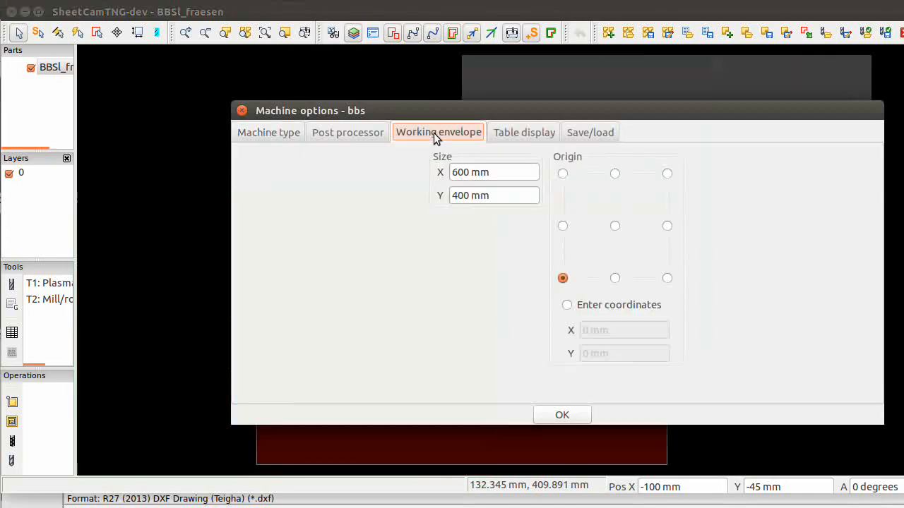
left_click(614, 226)
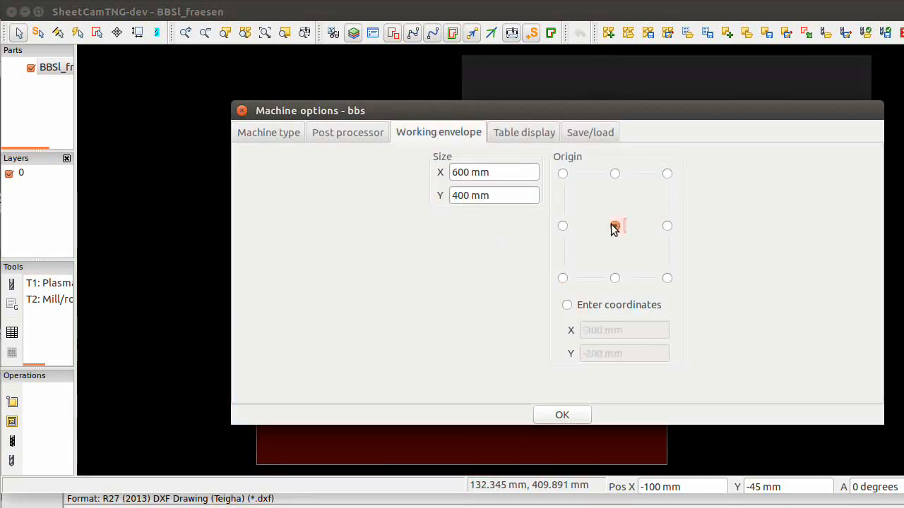
left_click(614, 226)
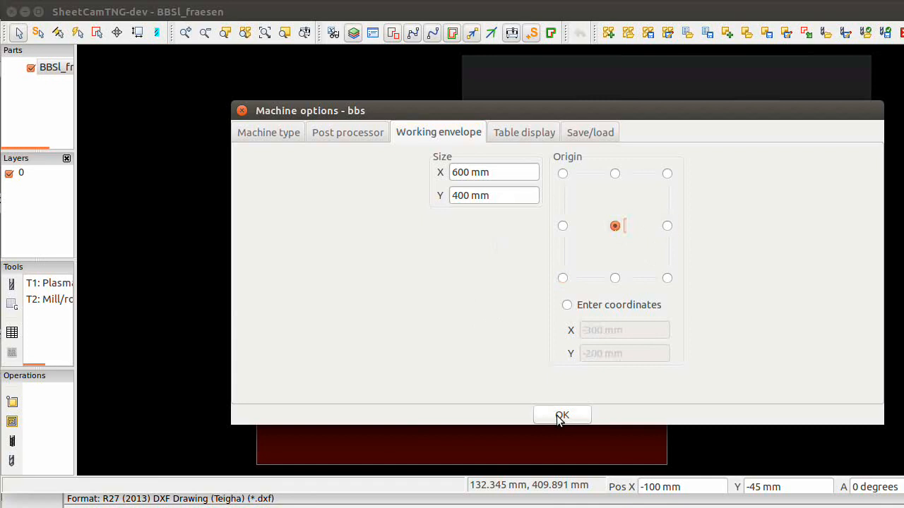
mouse_move(534, 280)
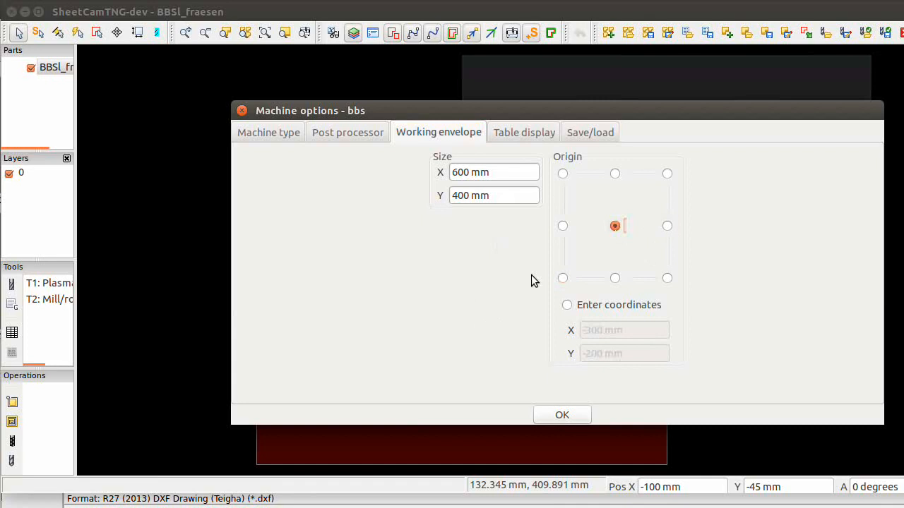
left_click(561, 415)
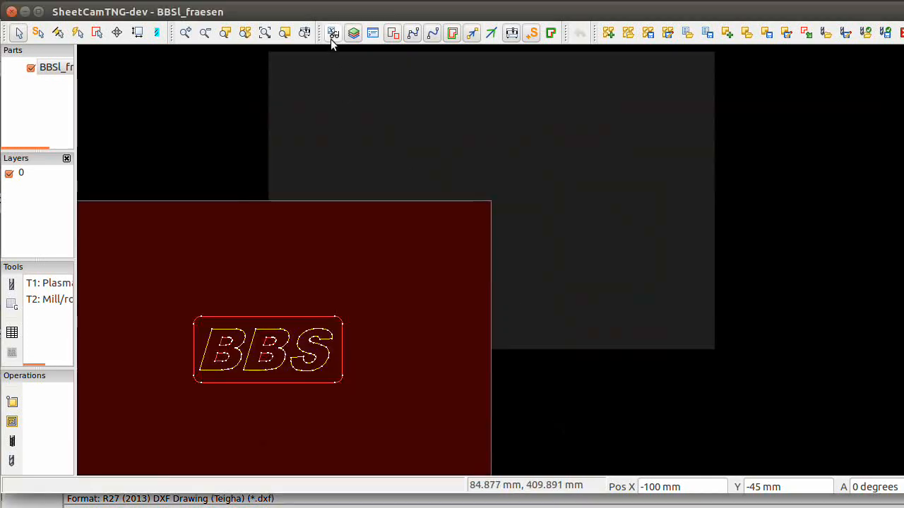
Reopen the machine settings and confirm the table display settings
left_click(312, 12)
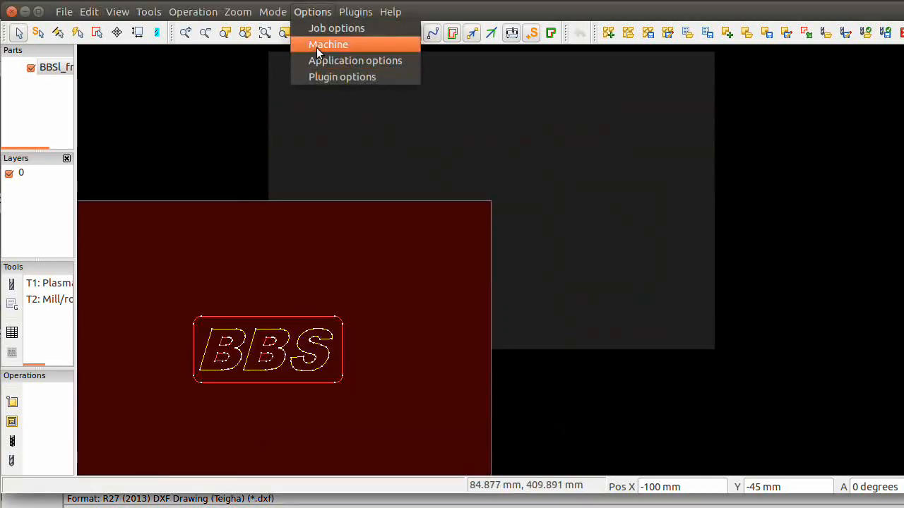
left_click(328, 43)
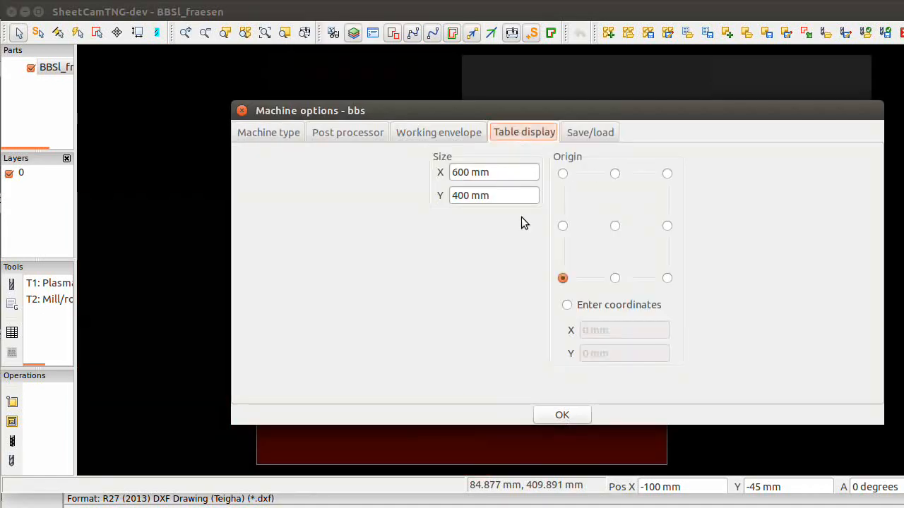
left_click(562, 414)
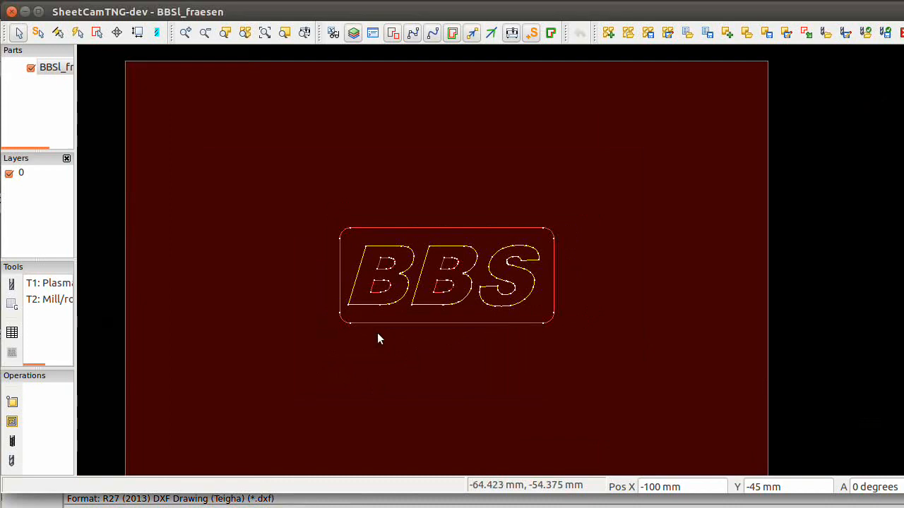
mouse_move(479, 230)
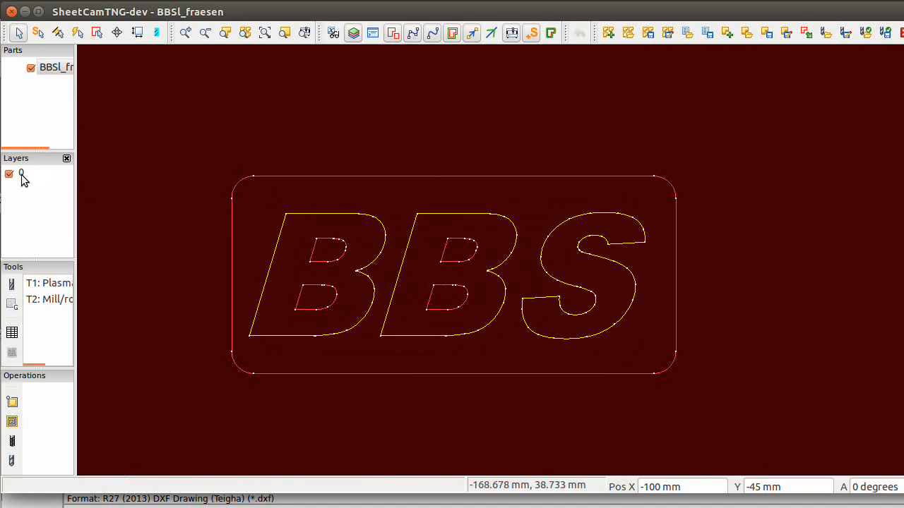
mouse_move(25, 171)
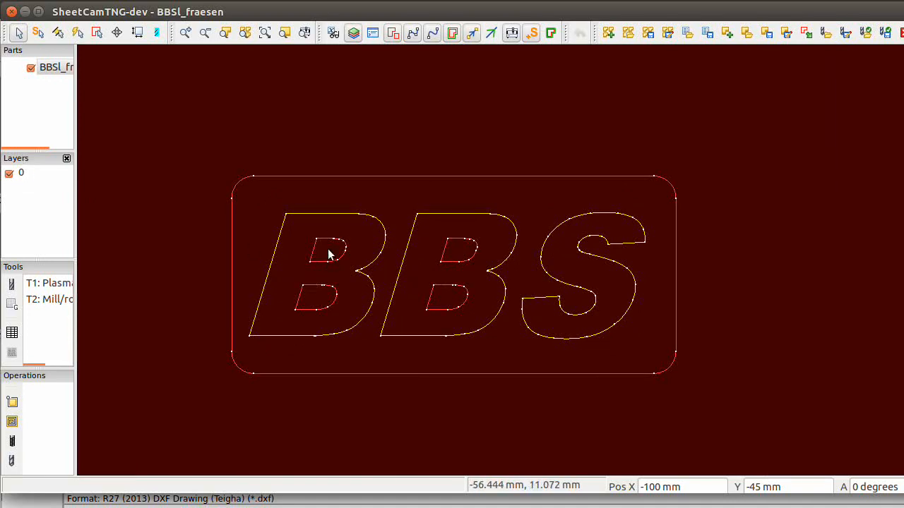
mouse_move(492, 284)
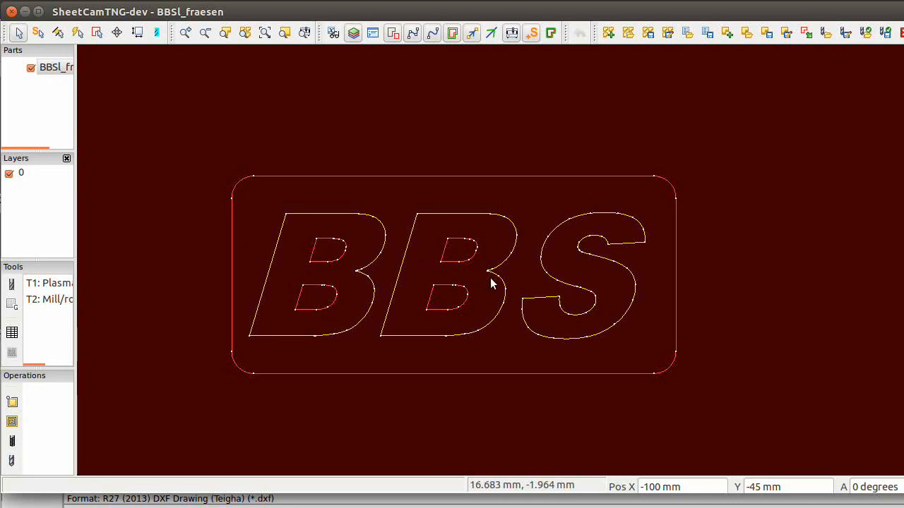
mouse_move(286, 349)
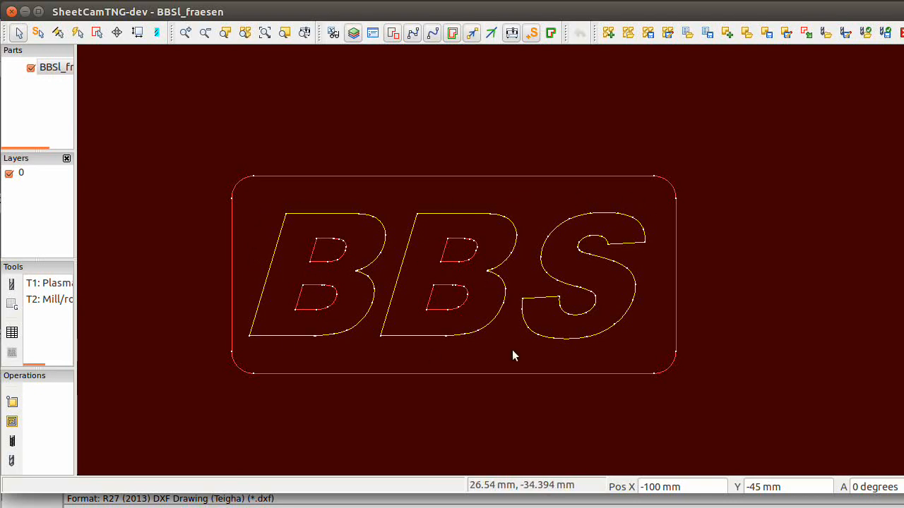
mouse_move(393, 178)
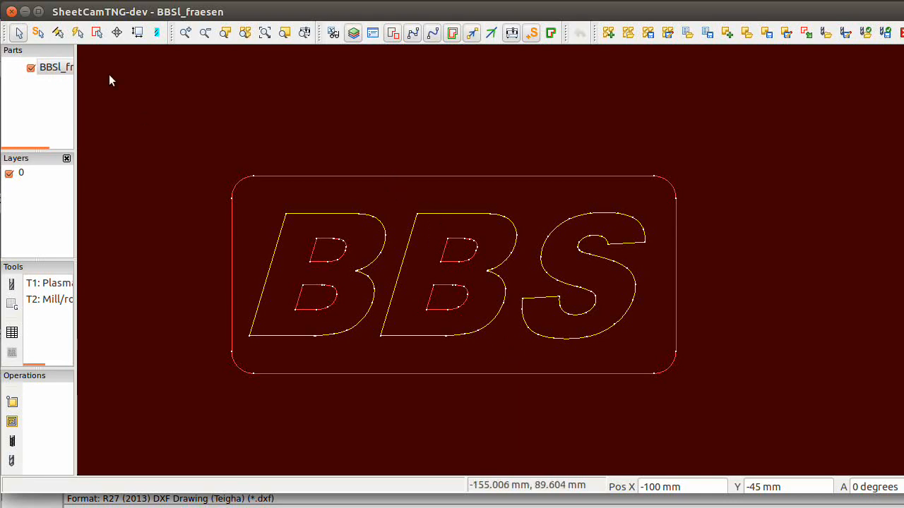
mouse_move(77, 32)
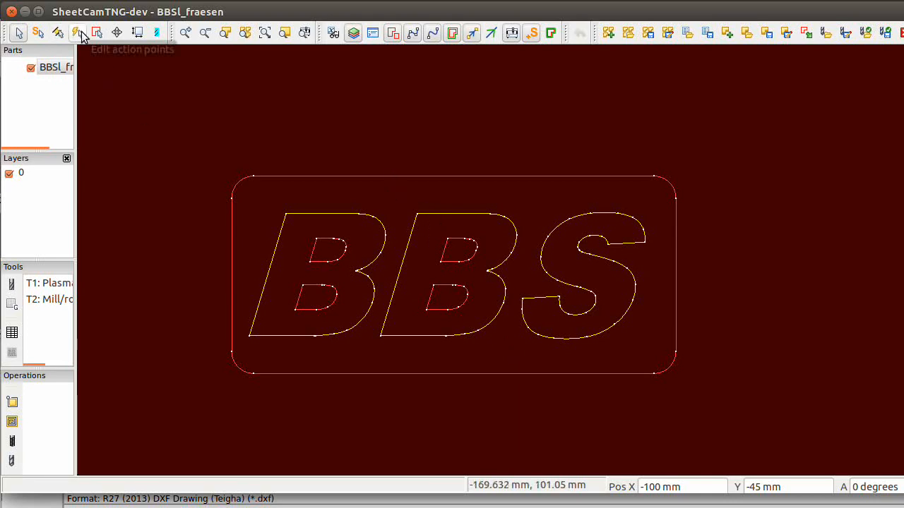
mouse_move(97, 32)
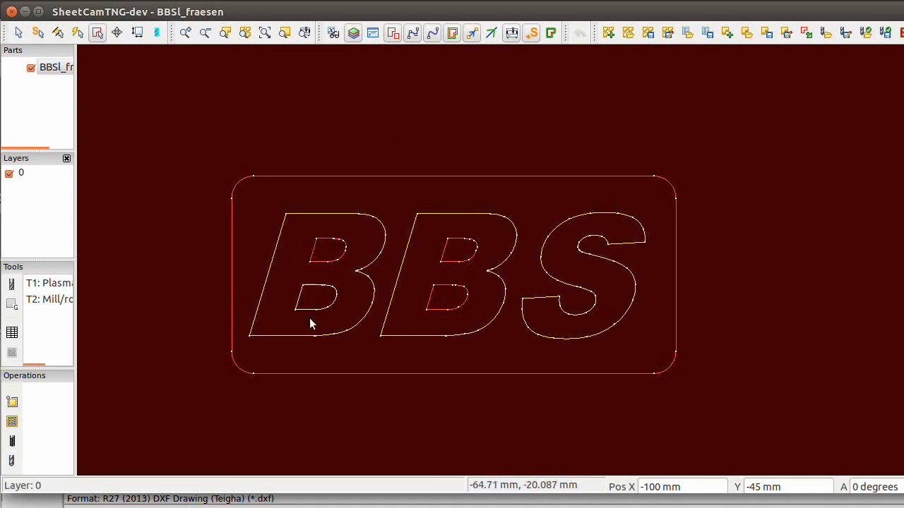
mouse_move(311, 317)
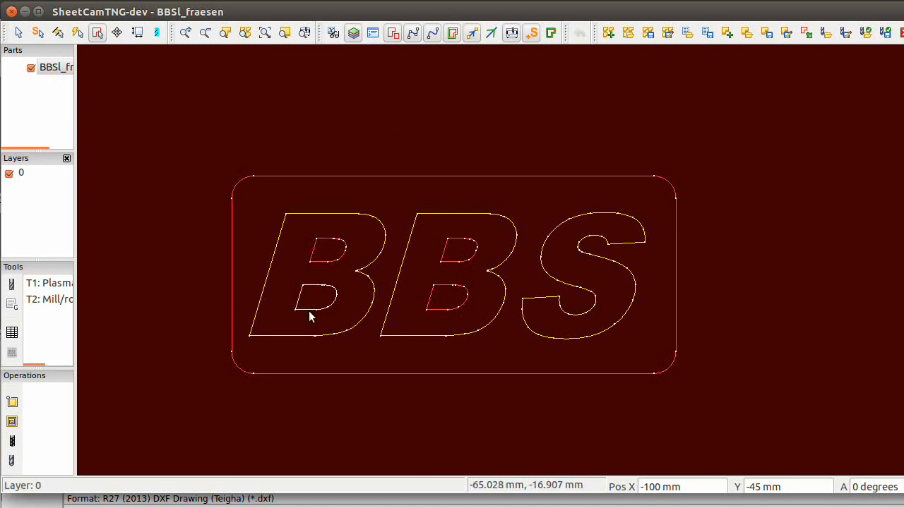
Right-click the first B's lower counter to bring up its context menu
right_click(309, 317)
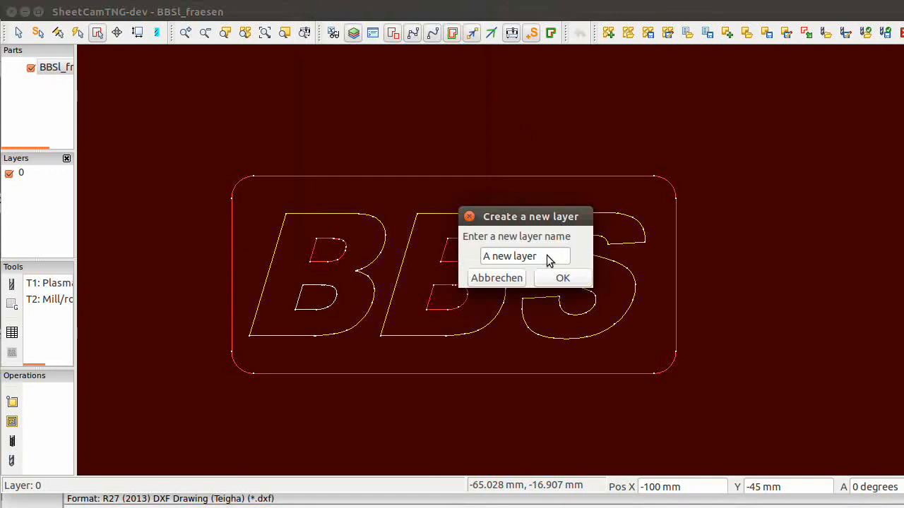
Create a new layer named 'inside' for the first B's lower hole
triple_click(525, 256)
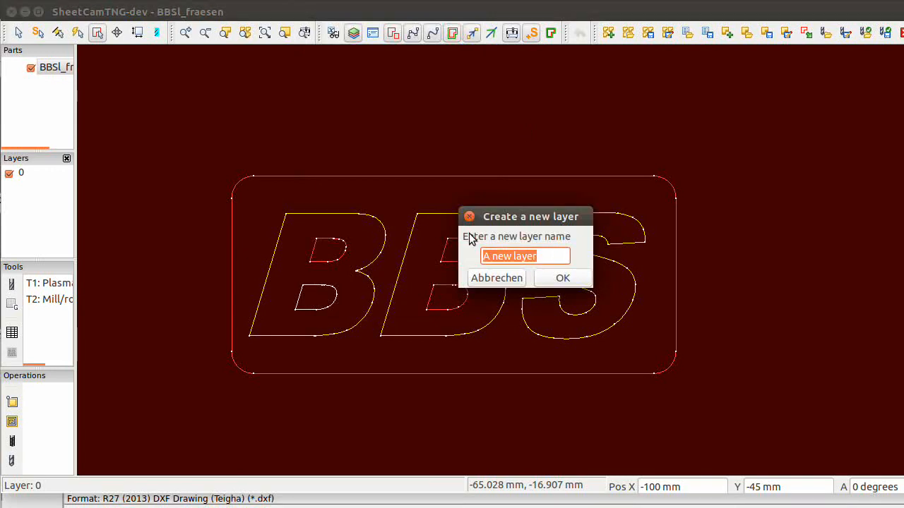
type("insid")
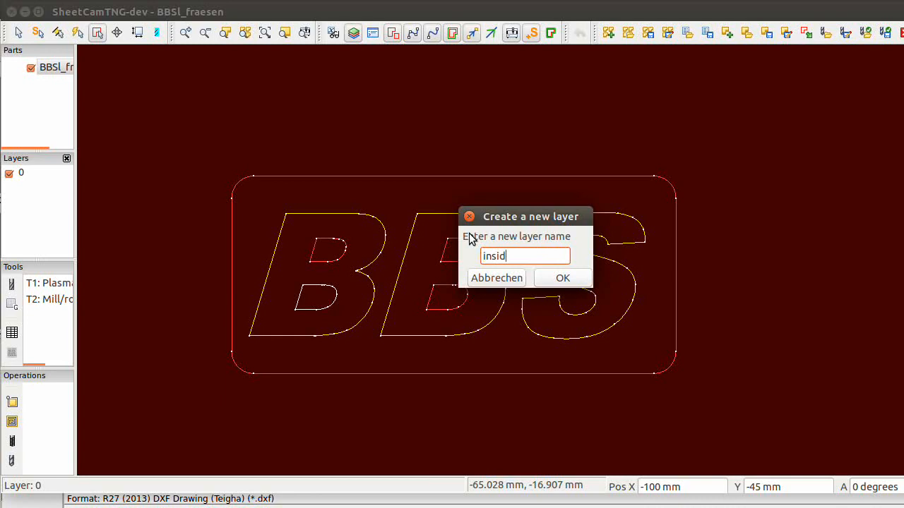
left_click(562, 278)
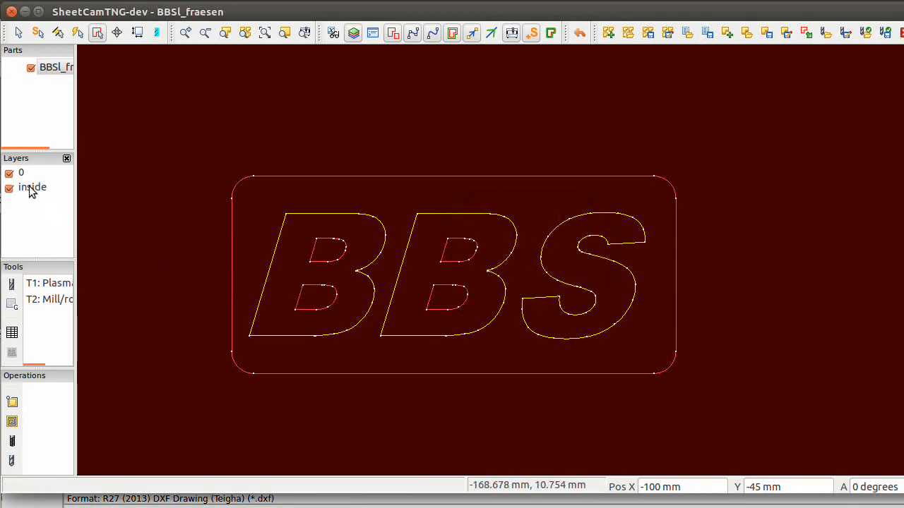
Move the second B's lower and upper holes onto the inside layer
left_click(32, 187)
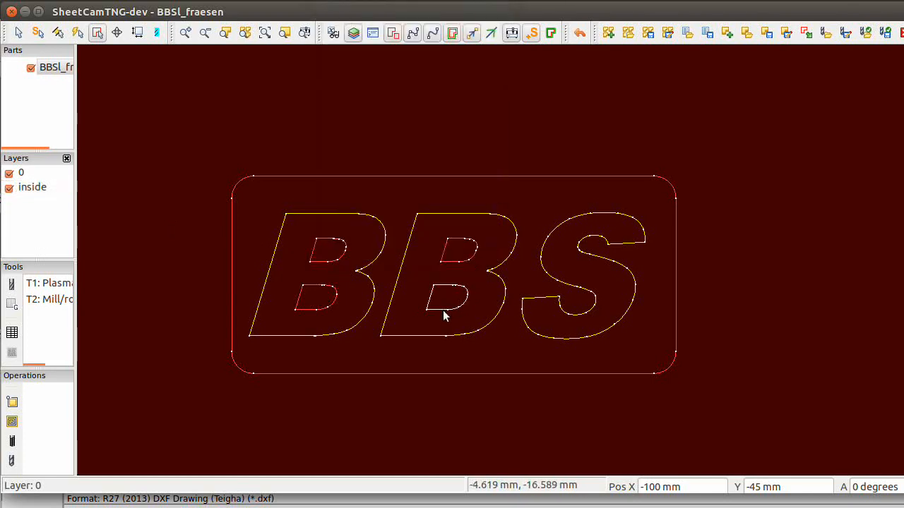
right_click(444, 316)
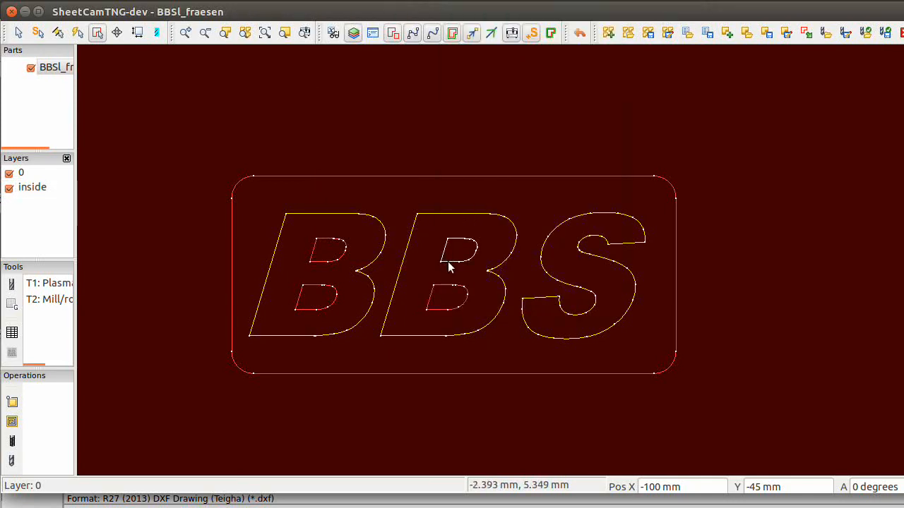
right_click(448, 267)
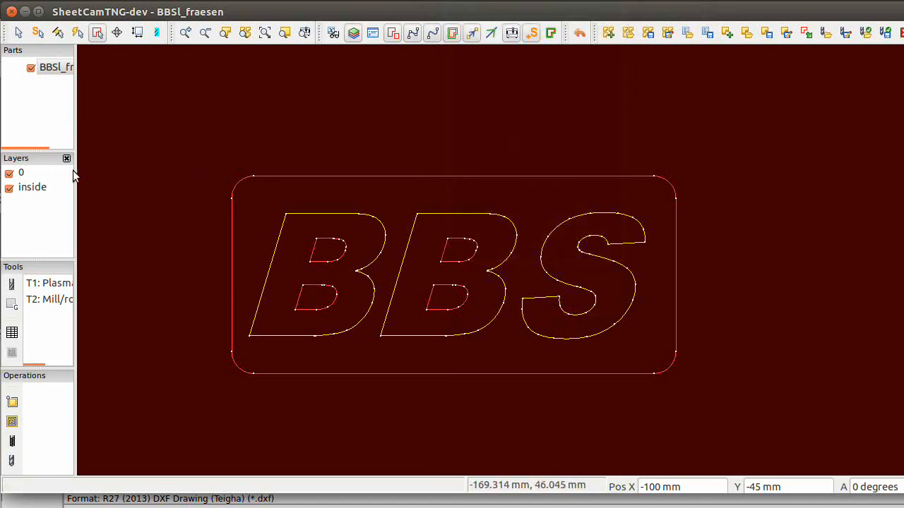
Hide and reshow the inside layer, then edit the 6 mm mill/router as tool 2
left_click(32, 186)
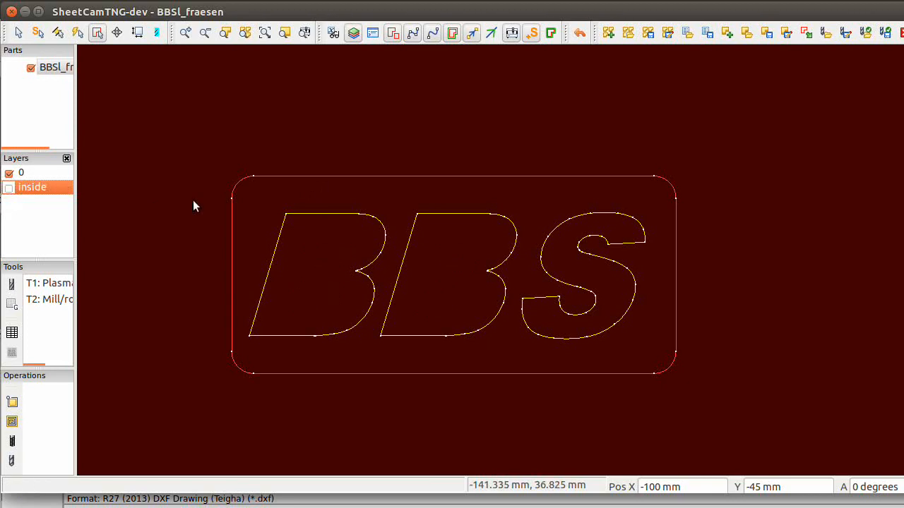
mouse_move(106, 205)
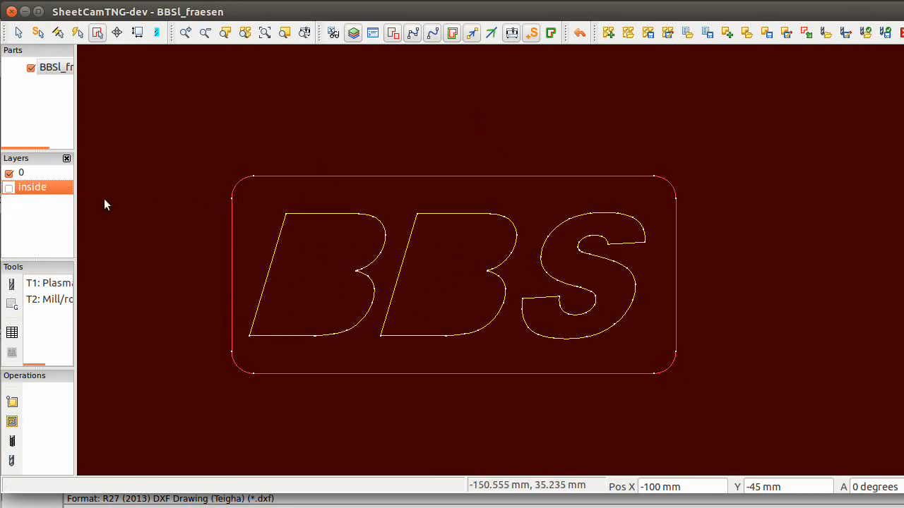
left_click(9, 187)
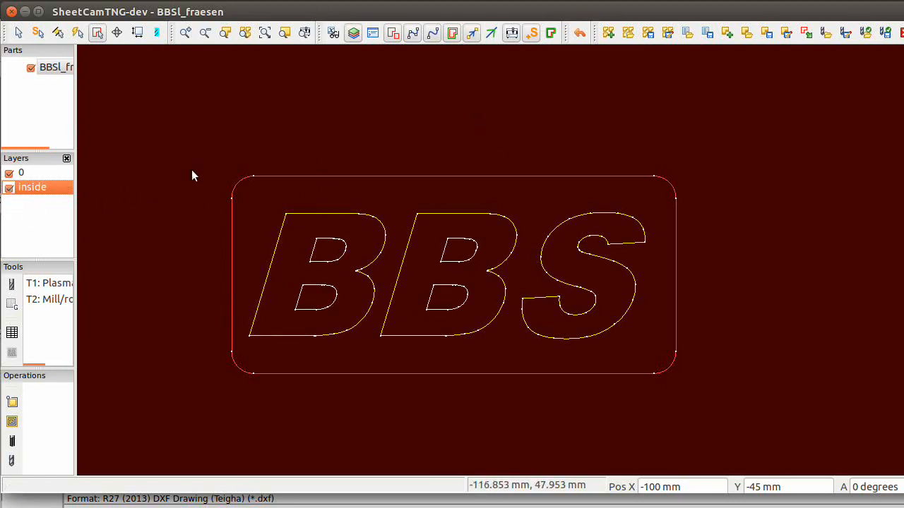
double_click(50, 298)
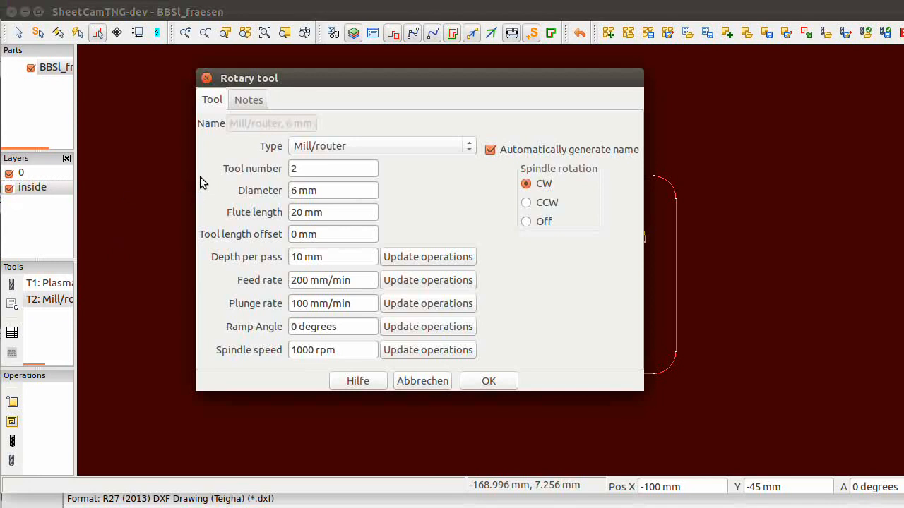
mouse_move(247, 209)
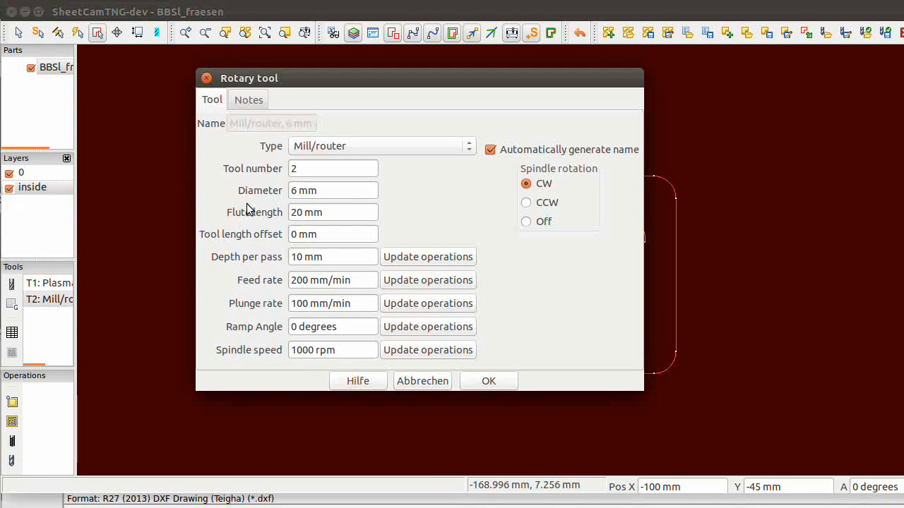
mouse_move(332, 228)
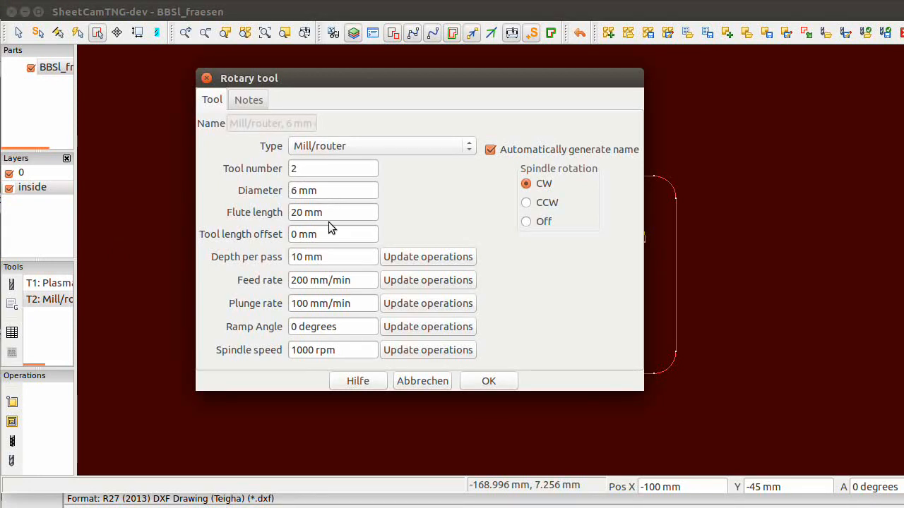
mouse_move(310, 222)
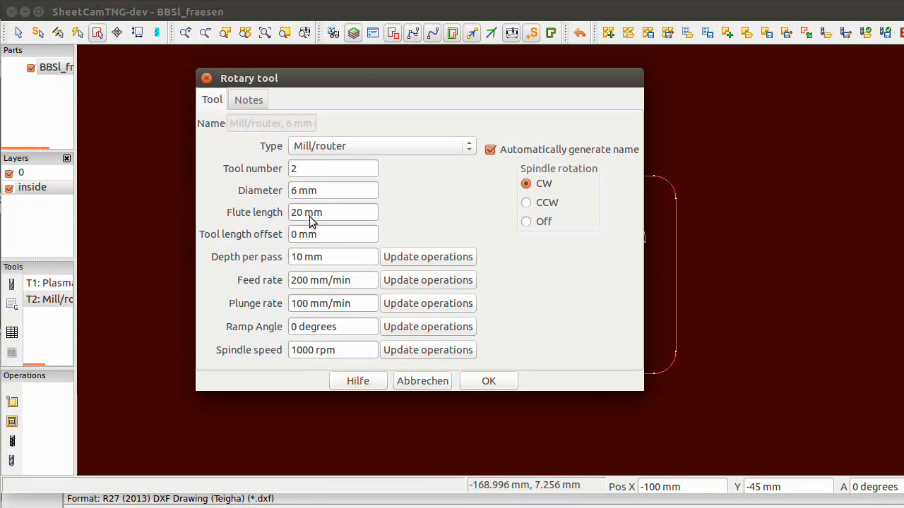
mouse_move(242, 262)
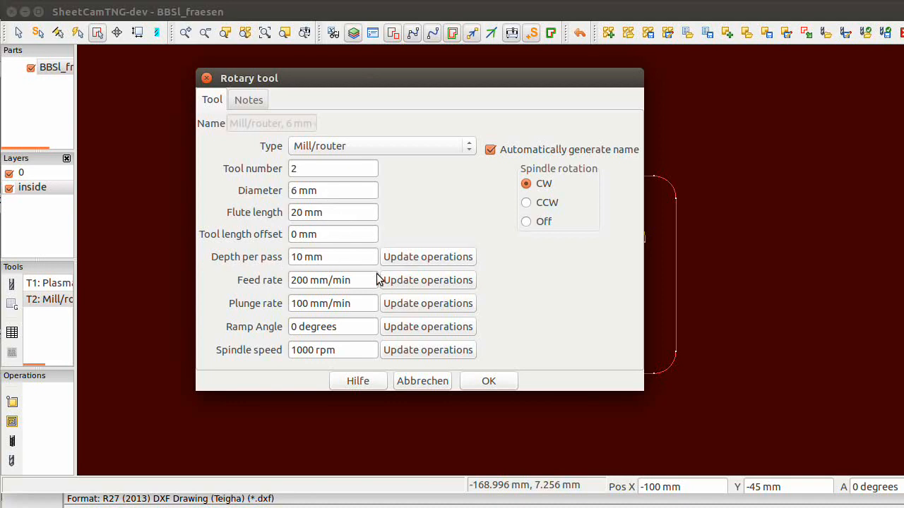
mouse_move(356, 357)
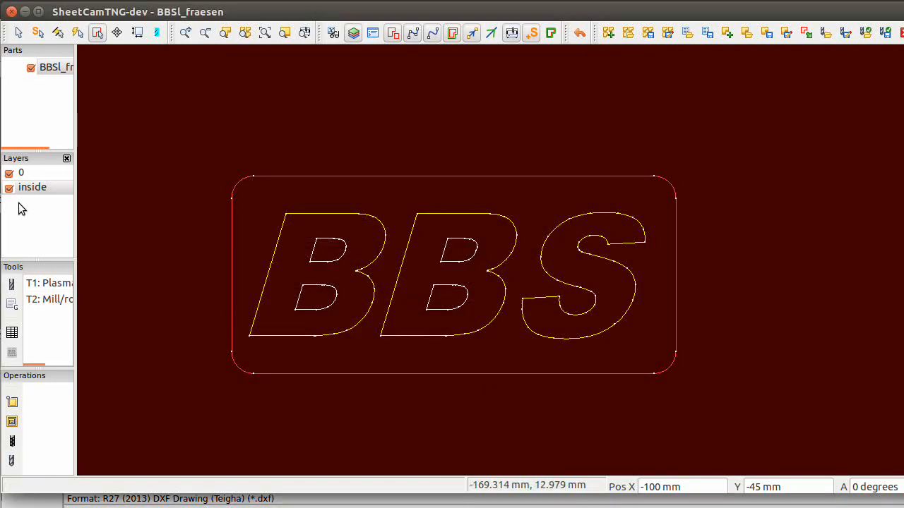
Add a spiral pocket on layer inside using tool T2 with 8 mm cut depth
double_click(32, 187)
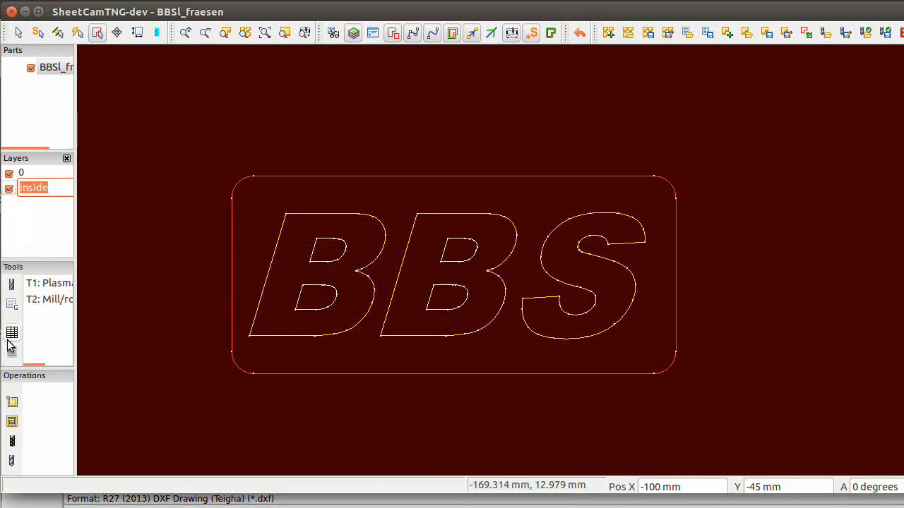
mouse_move(12, 422)
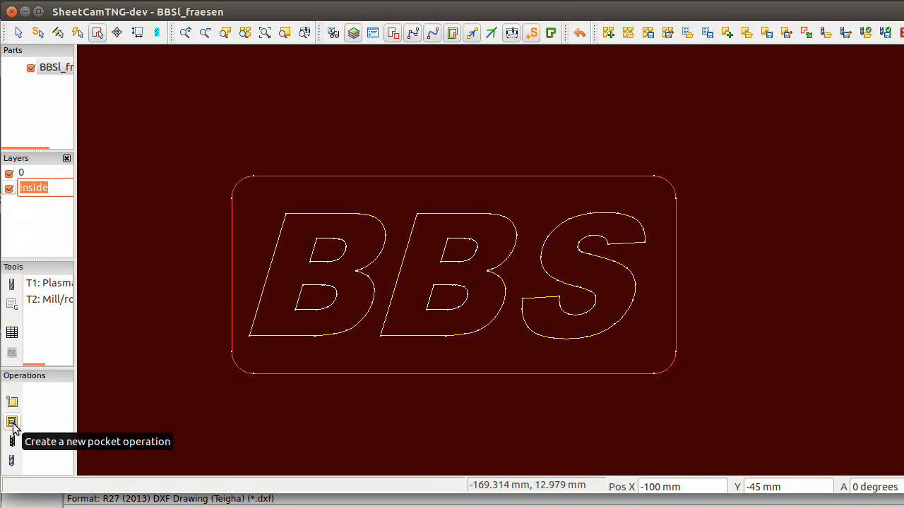
left_click(12, 421)
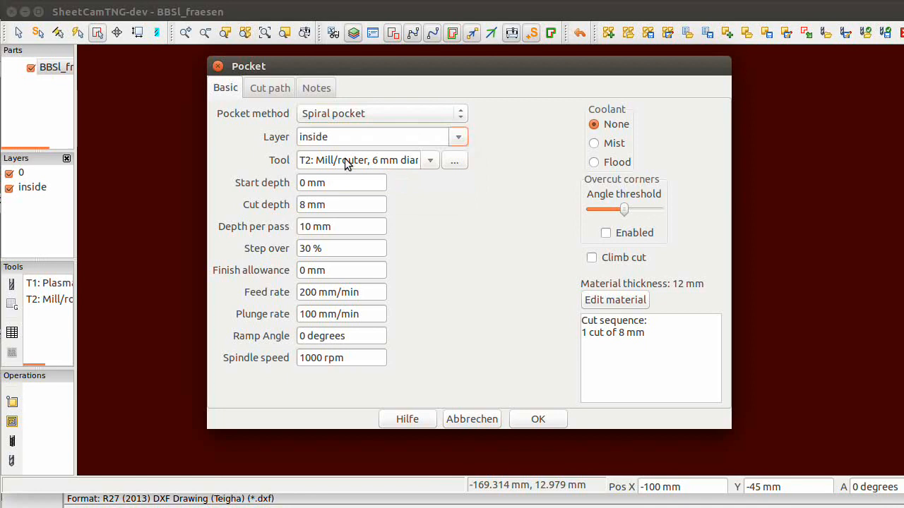
mouse_move(342, 209)
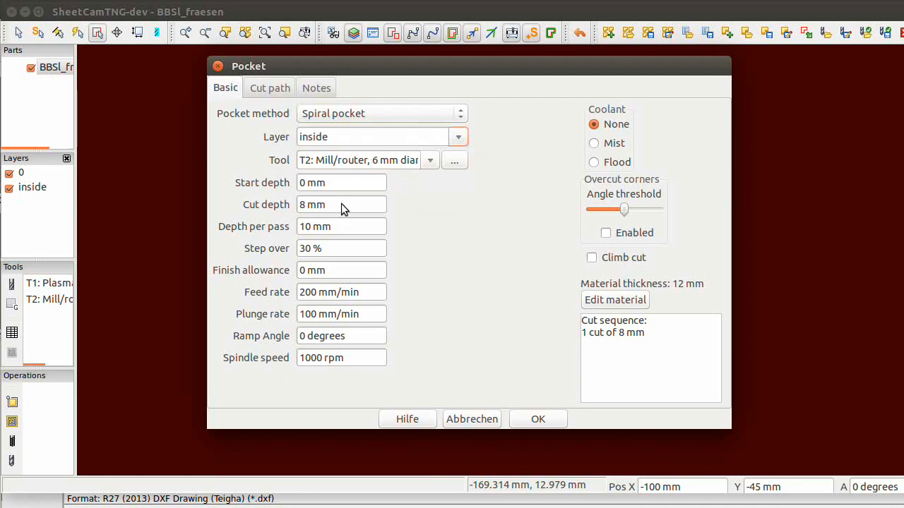
mouse_move(340, 302)
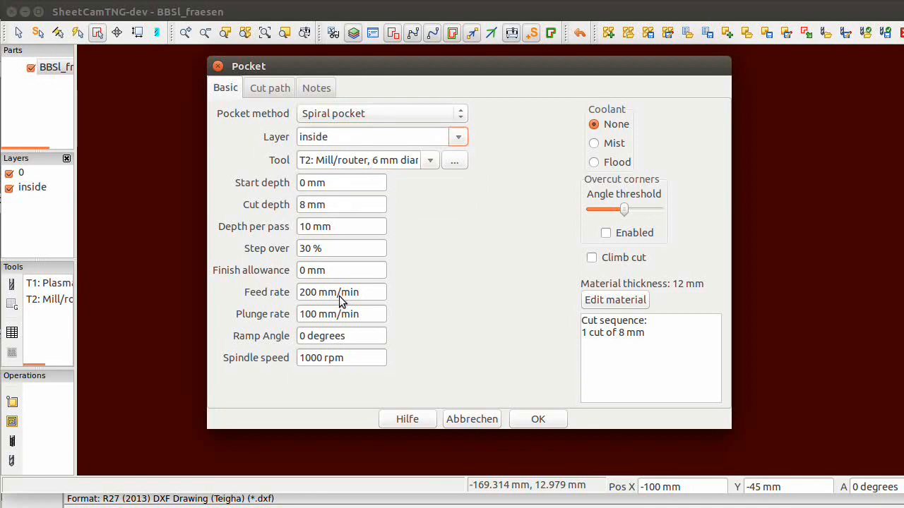
mouse_move(346, 313)
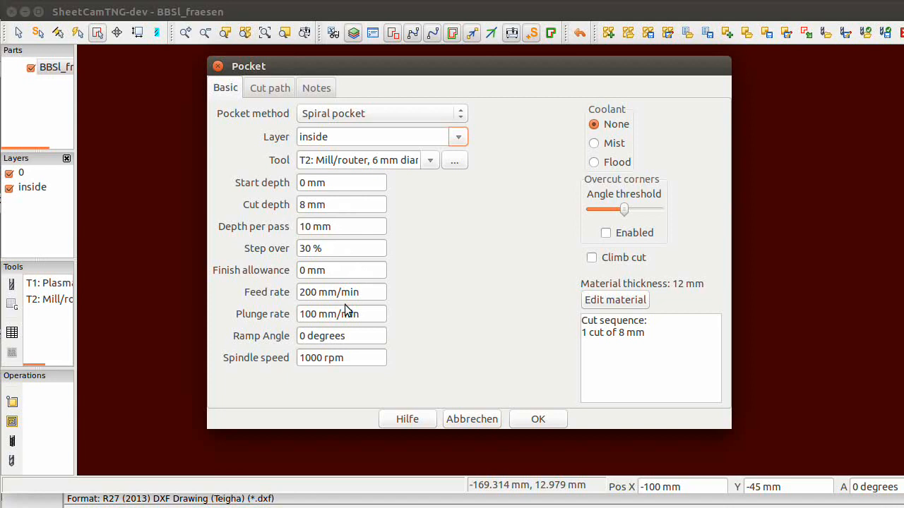
mouse_move(406, 359)
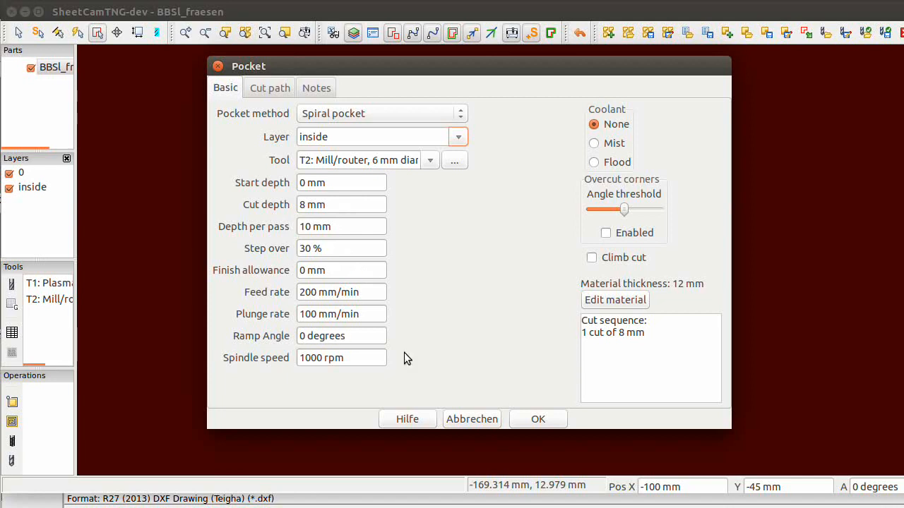
mouse_move(454, 414)
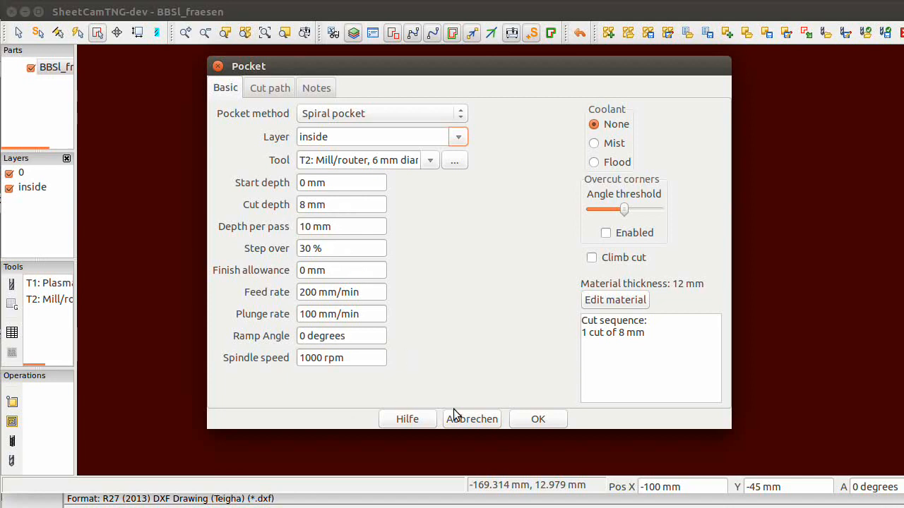
left_click(537, 419)
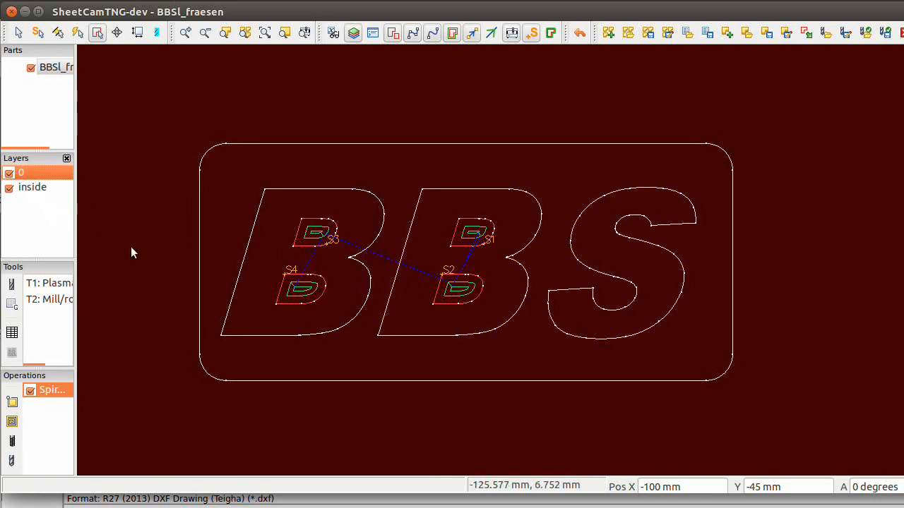
Add a second 8 mm spiral pocket on layer 0 with T2, then select it
double_click(44, 390)
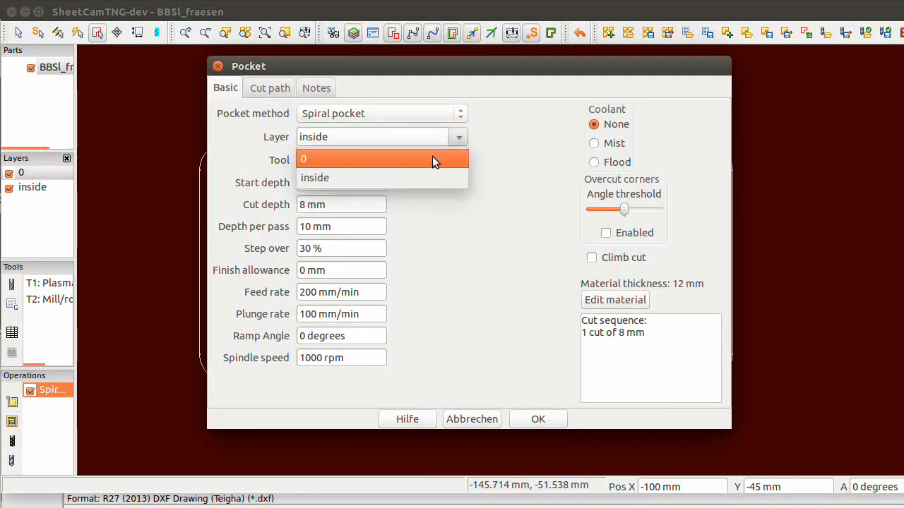
left_click(303, 158)
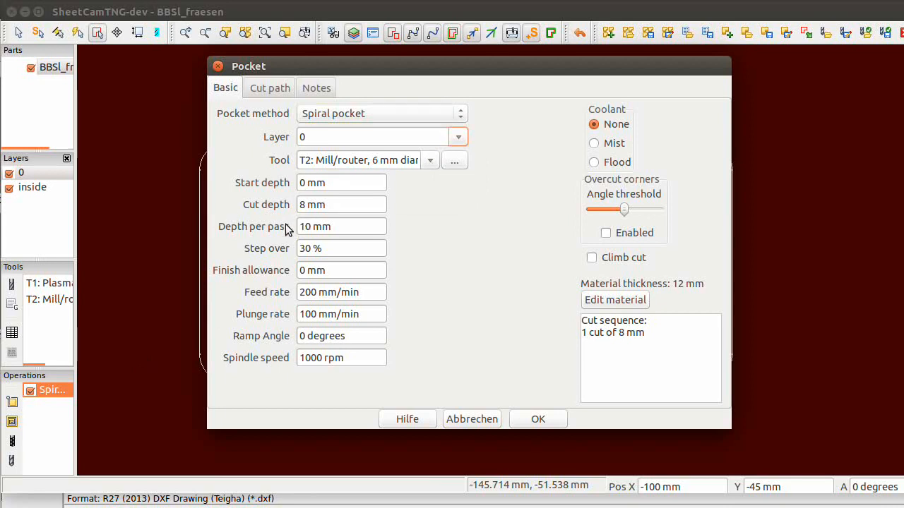
mouse_move(537, 418)
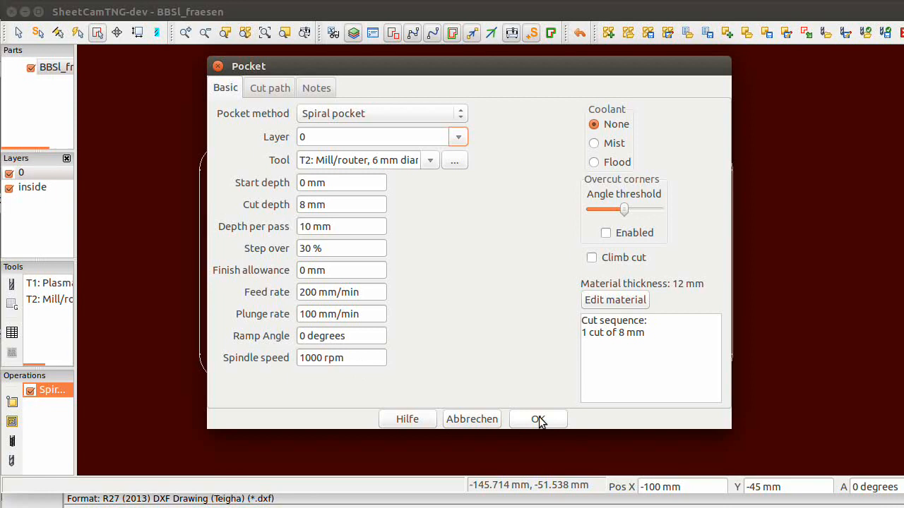
left_click(537, 419)
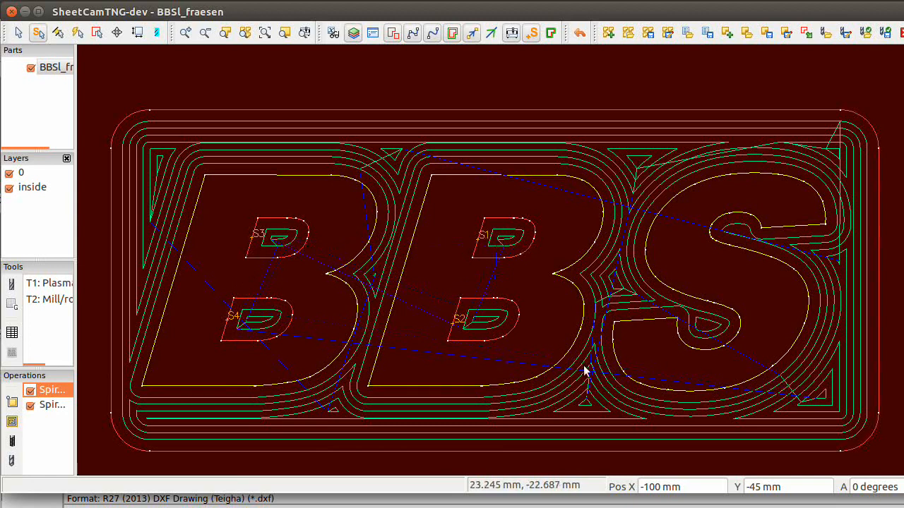
mouse_move(644, 360)
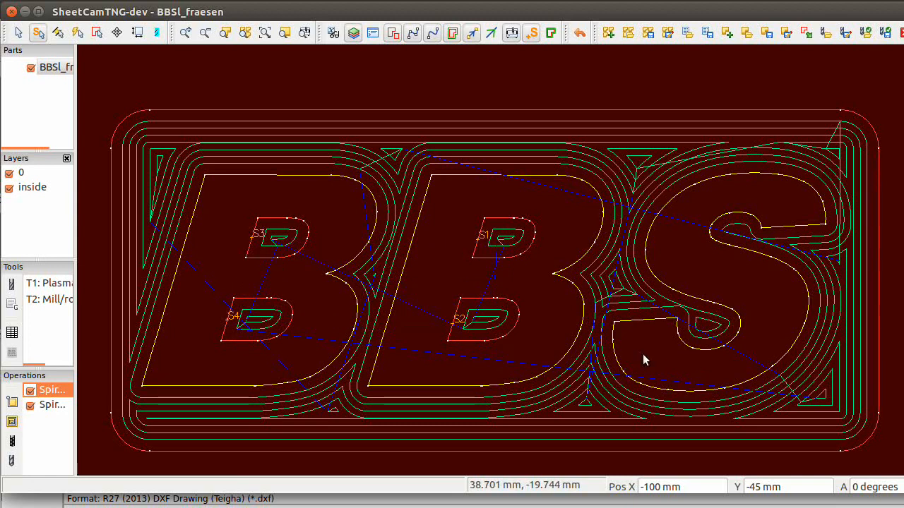
mouse_move(603, 377)
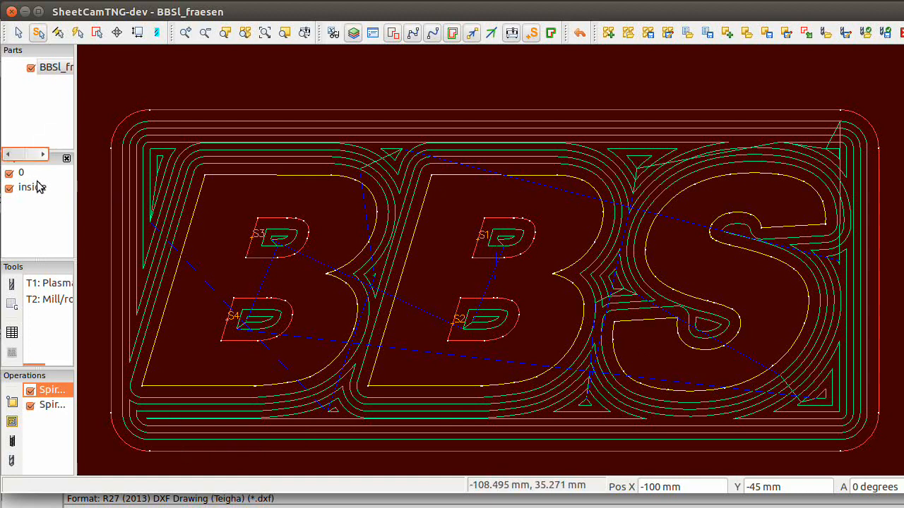
left_click(48, 405)
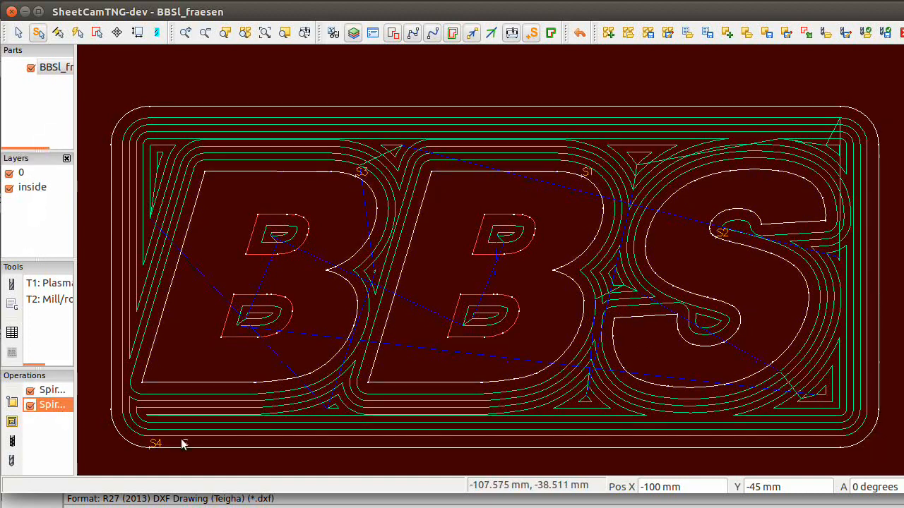
mouse_move(150, 454)
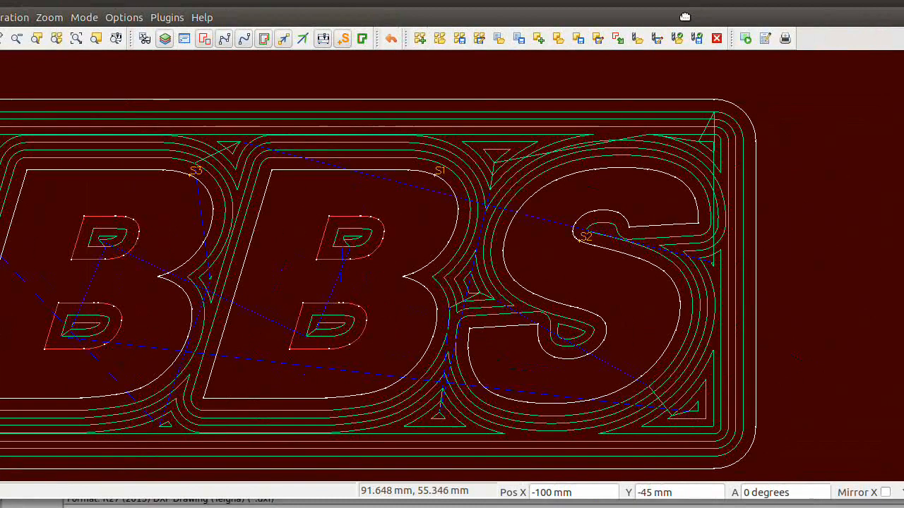
mouse_move(744, 38)
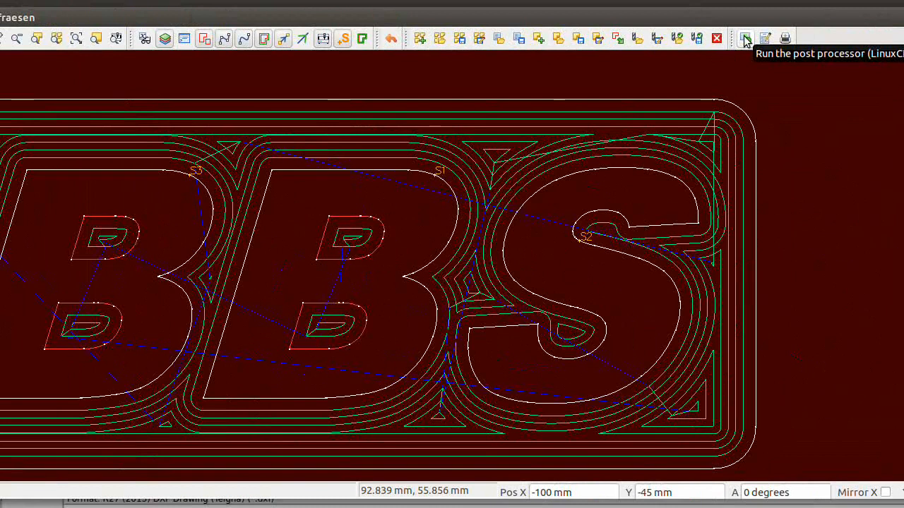
Post-process the job, saving G-code as BBSl_fraesen.ngc, and dismiss the report
left_click(744, 38)
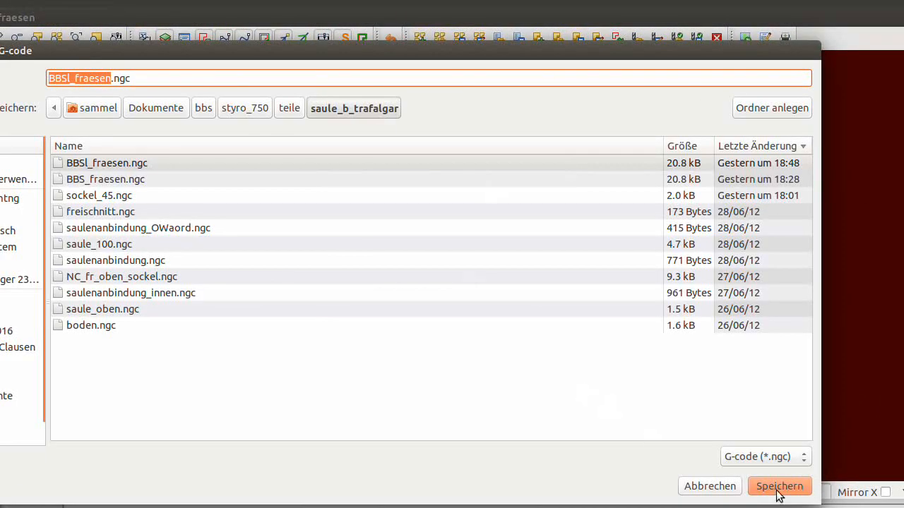
left_click(778, 487)
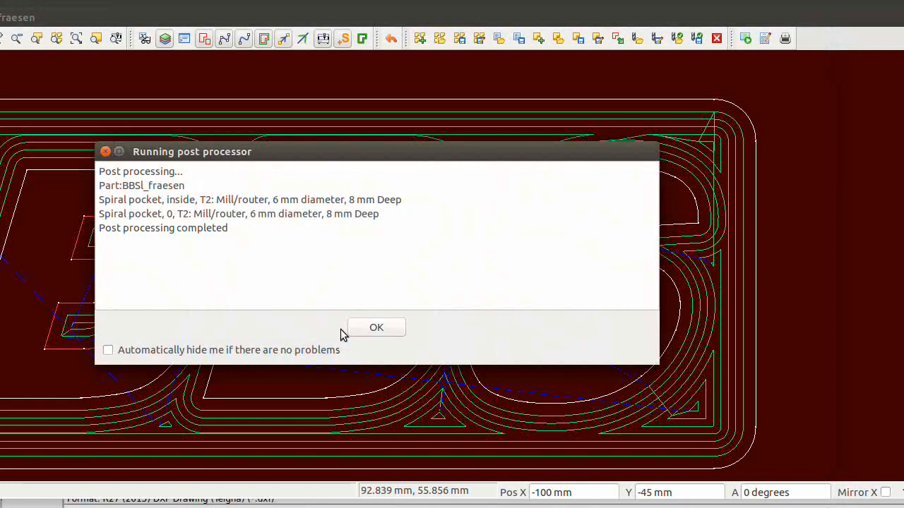
left_click(375, 327)
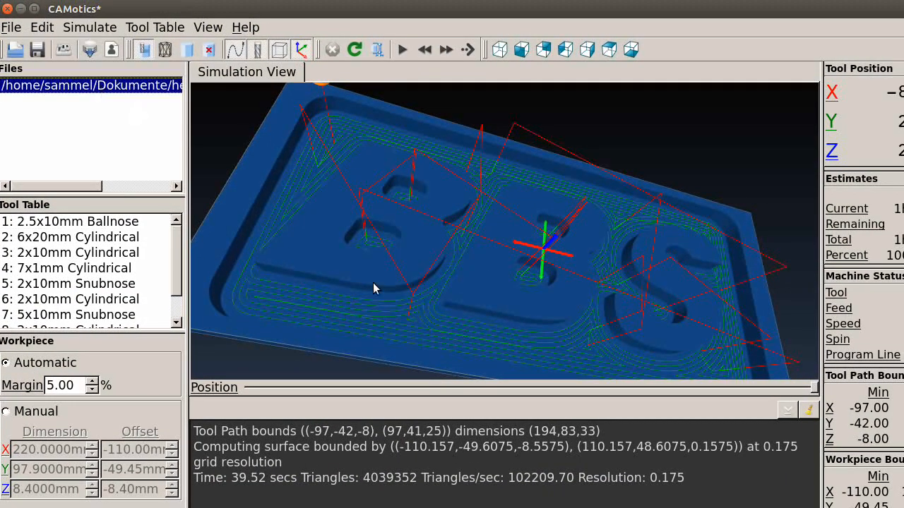
Orbit the simulated carved BBS block to view it from the side, below, and top
left_click_drag(374, 288, 386, 290)
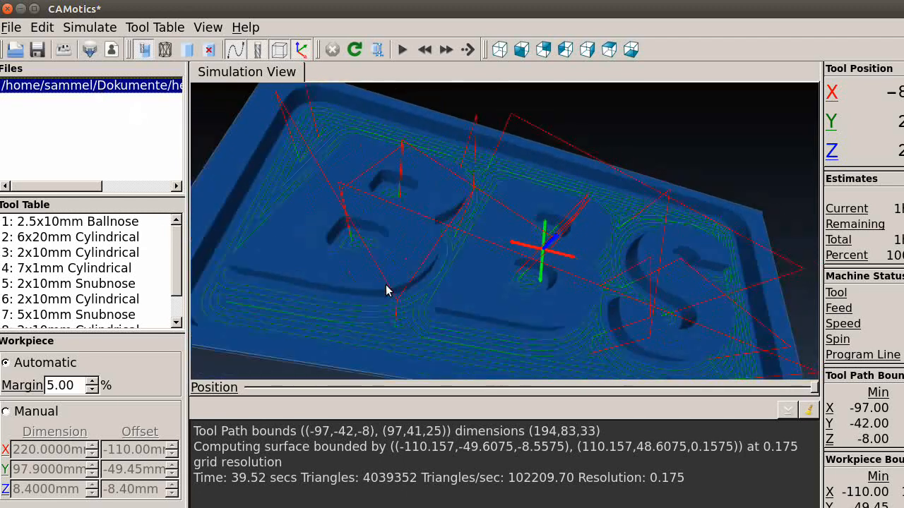
left_click_drag(386, 291, 386, 339)
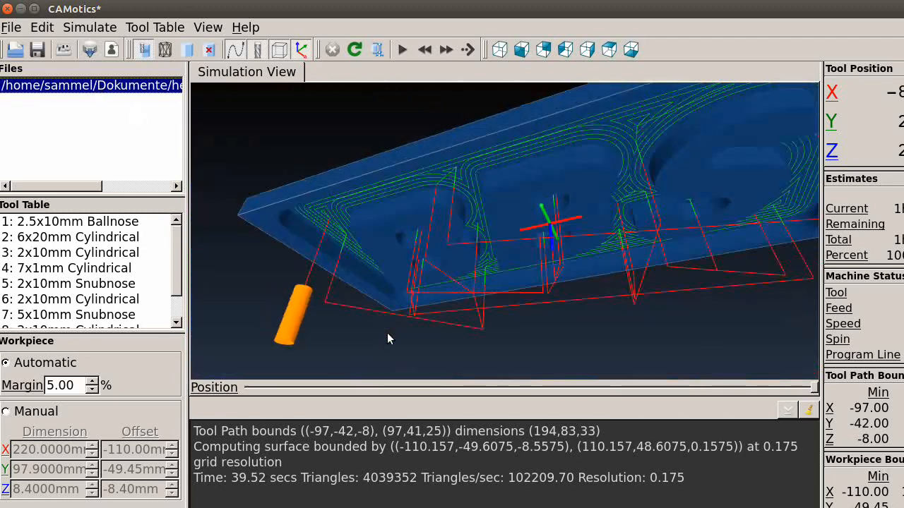
left_click_drag(386, 339, 420, 224)
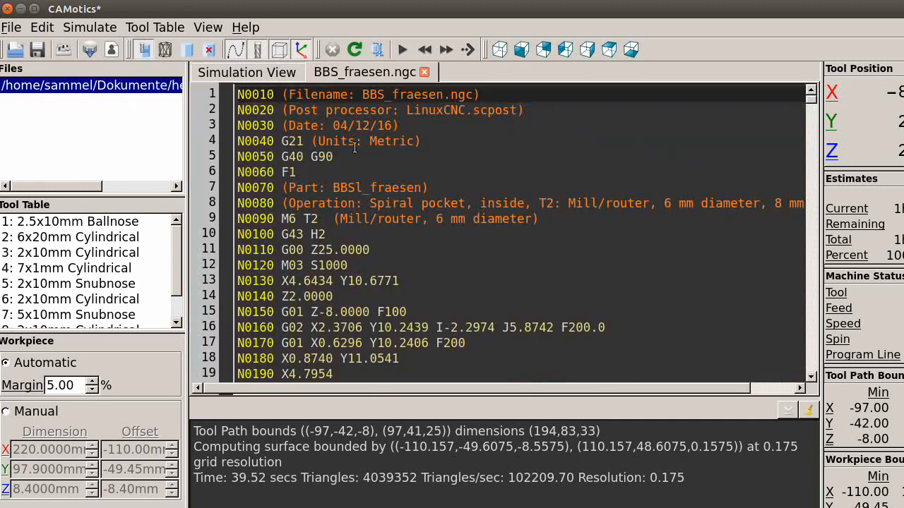
scroll("down", 3)
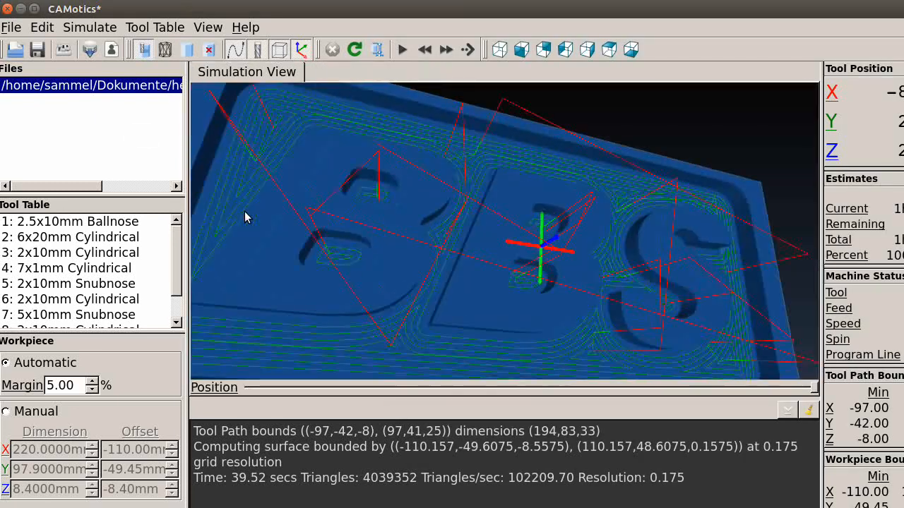
mouse_move(237, 205)
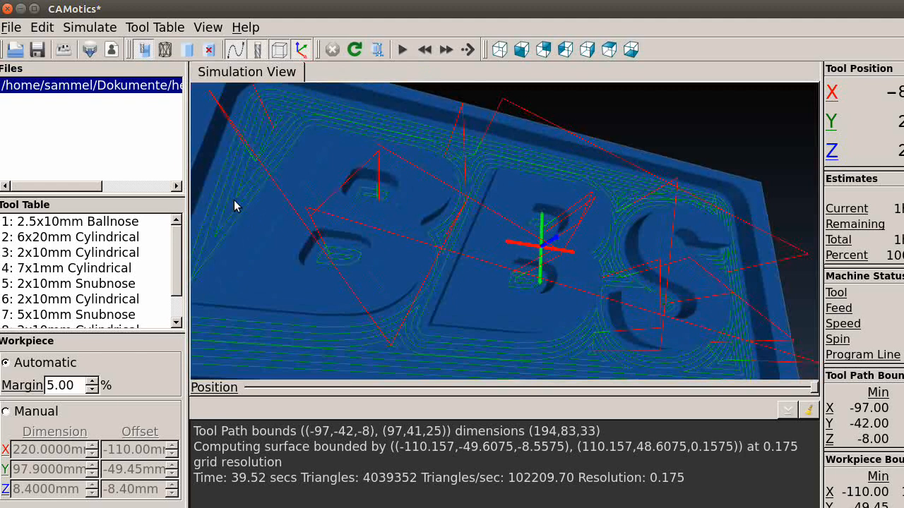